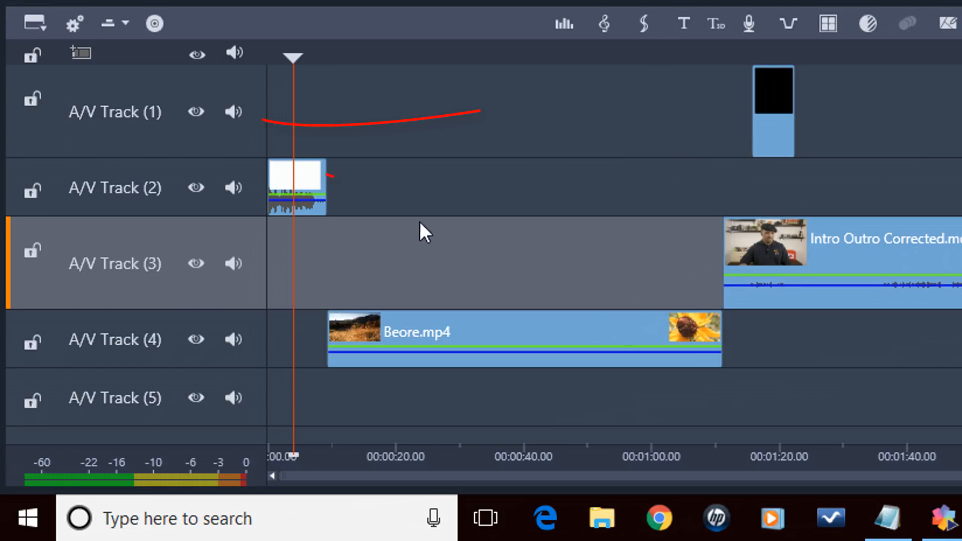
mouse_move(119, 122)
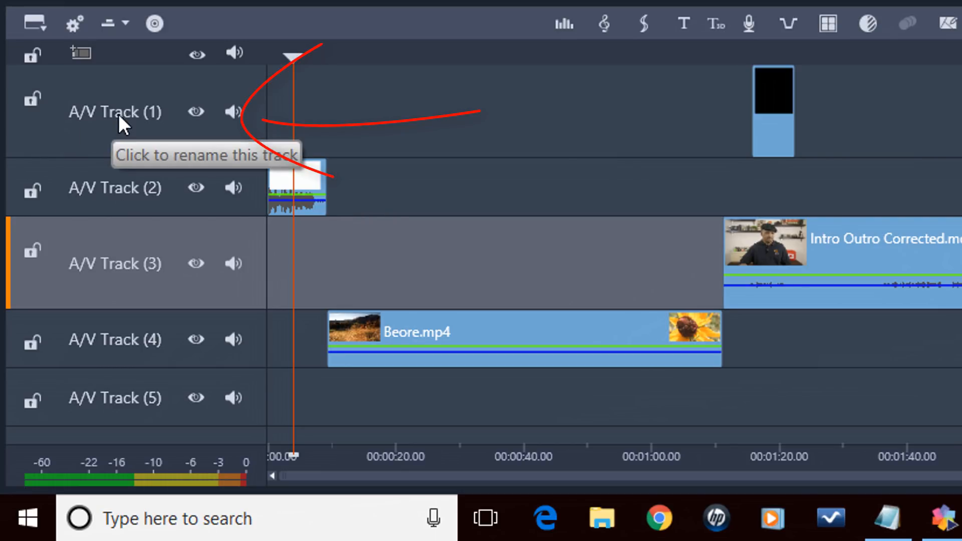
- Rename the A/V Track (1) header to 'Overlay Track' and commit the new name
click(114, 112)
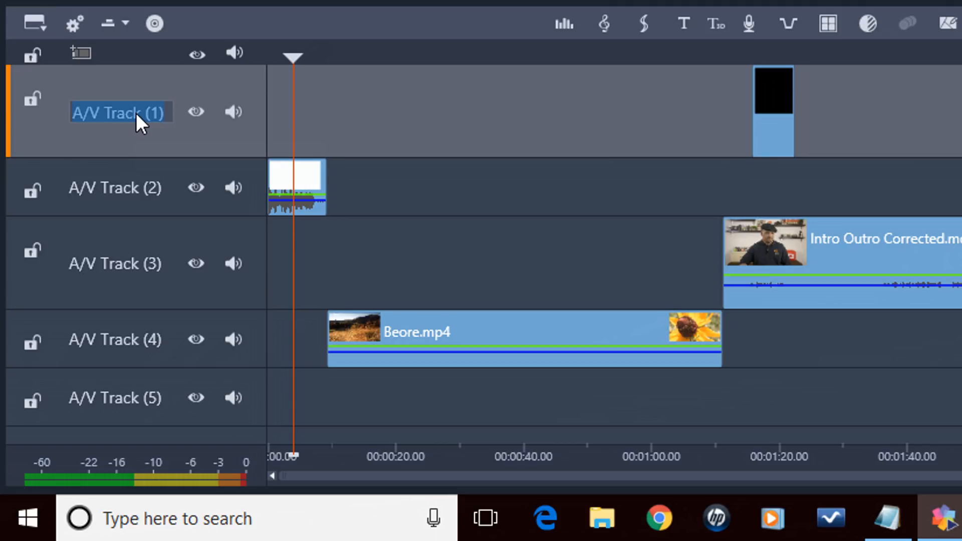
text(Overlay)
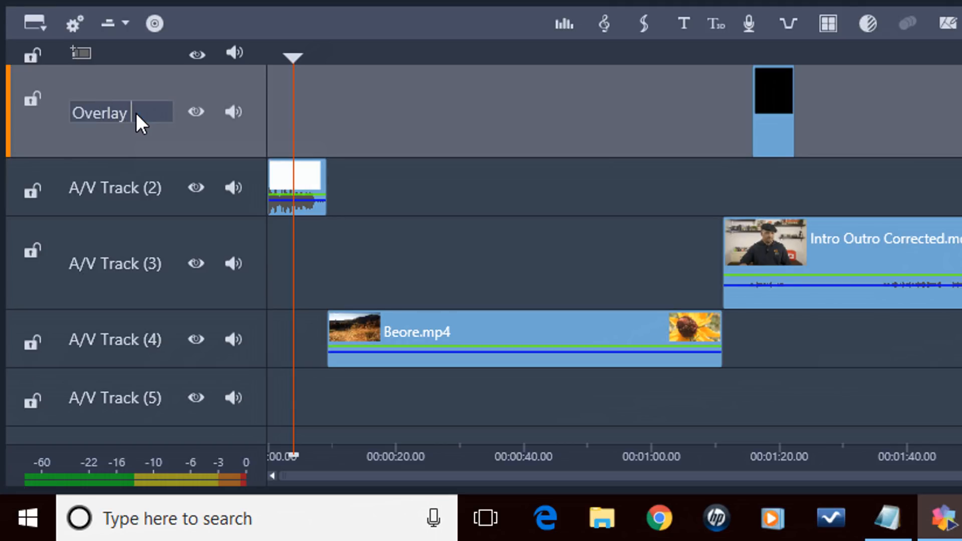
text(Track)
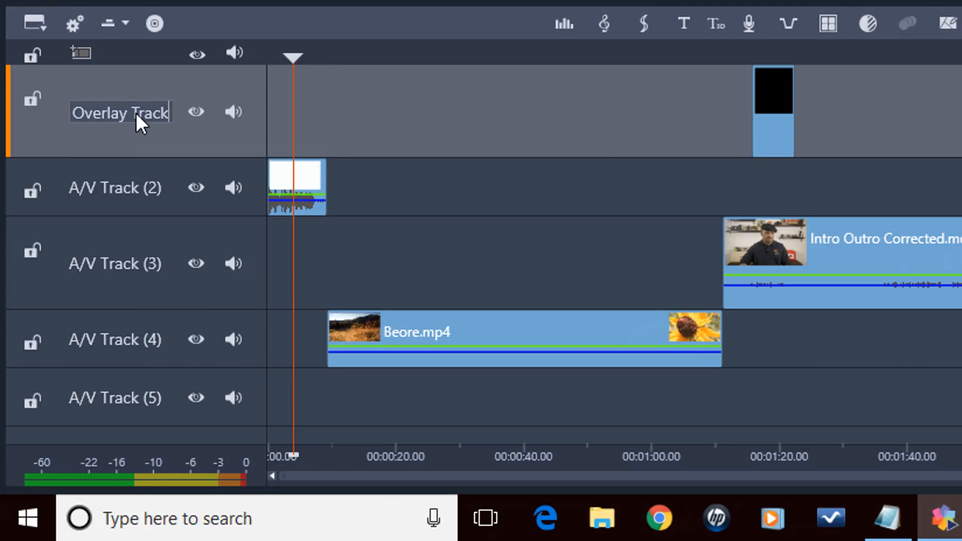
click(556, 133)
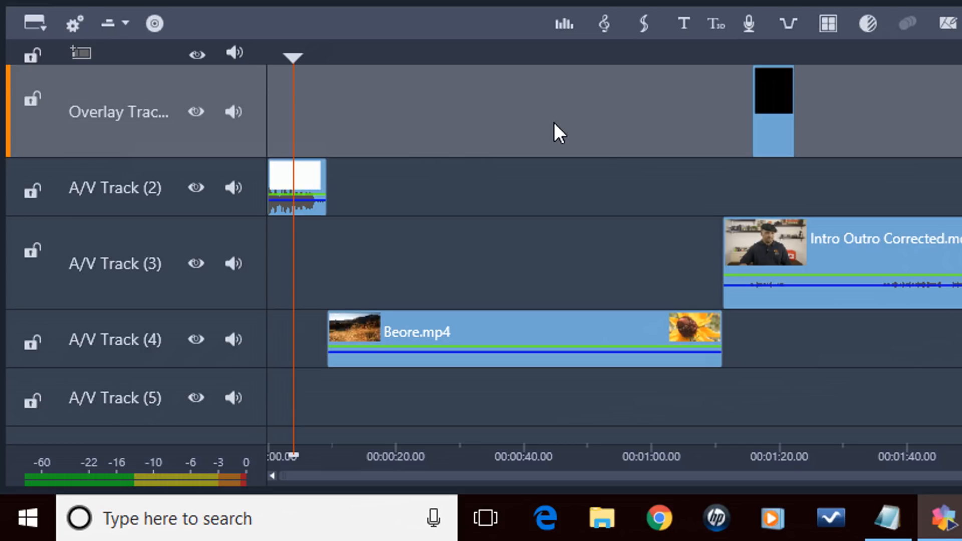
mouse_move(201, 280)
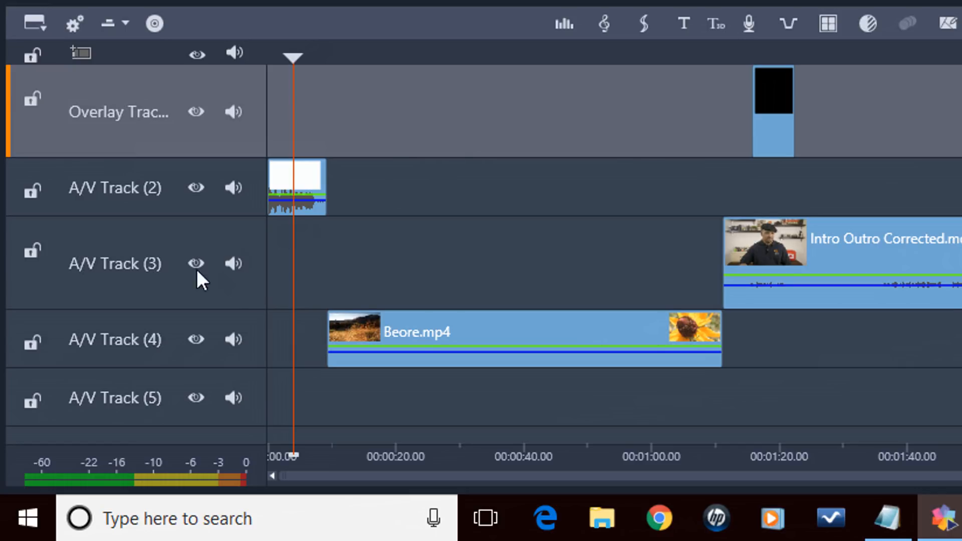
mouse_move(180, 287)
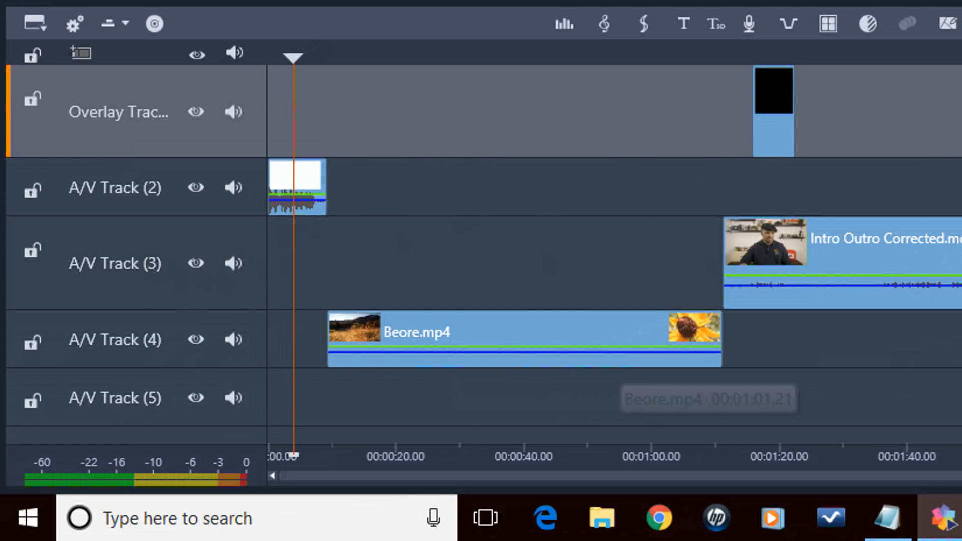
mouse_move(546, 153)
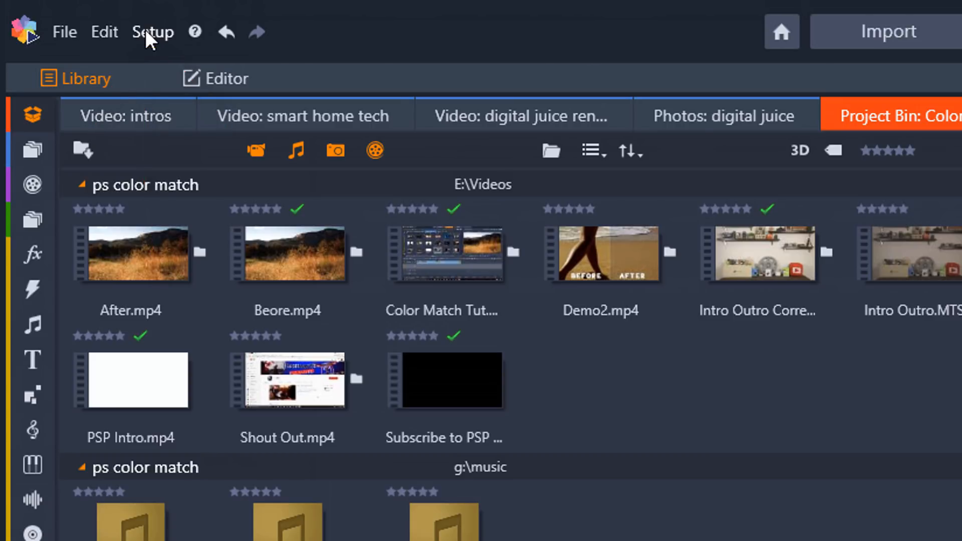
- Open the Control Panel from the Setup menu
click(153, 31)
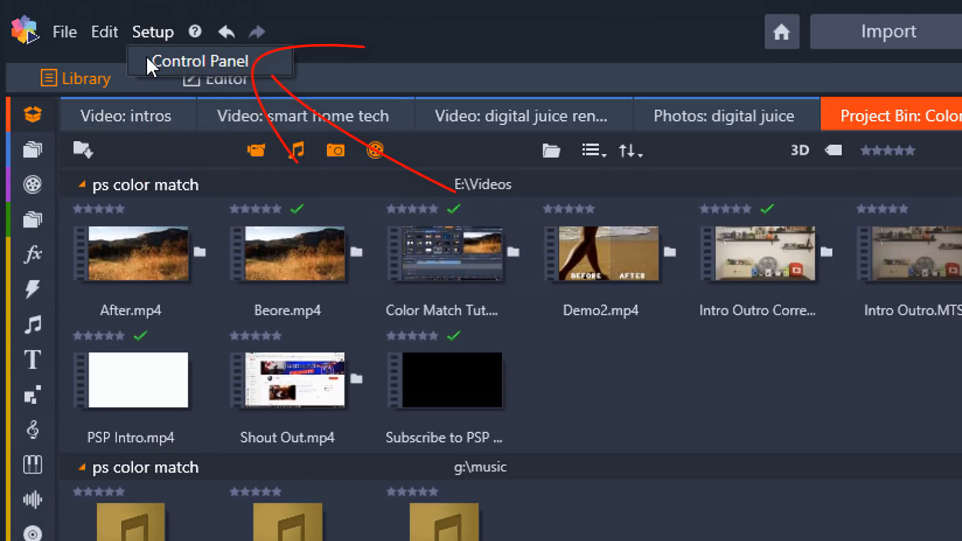
click(199, 61)
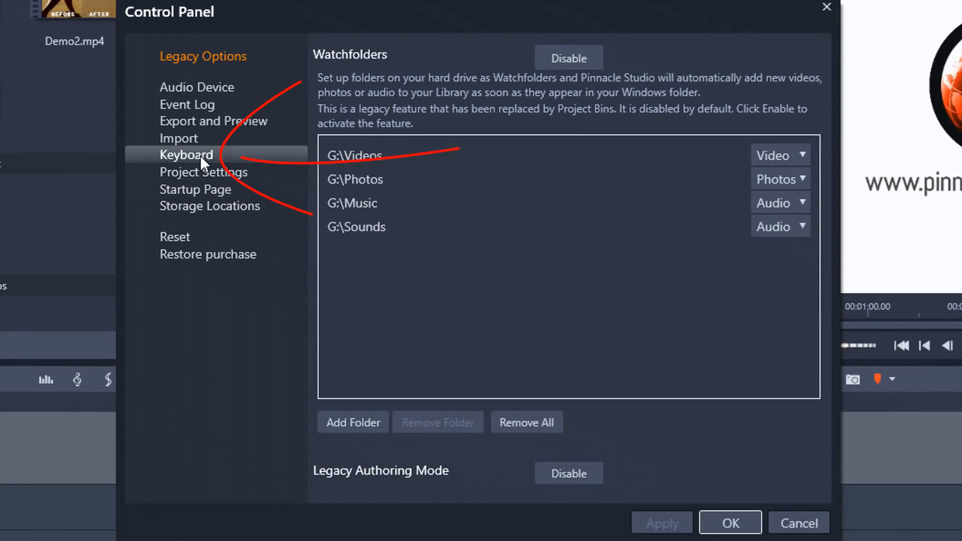
- Try Ctrl+O as the Add/Remove Marker shortcut in Keyboard settings, then cancel without saving
click(187, 155)
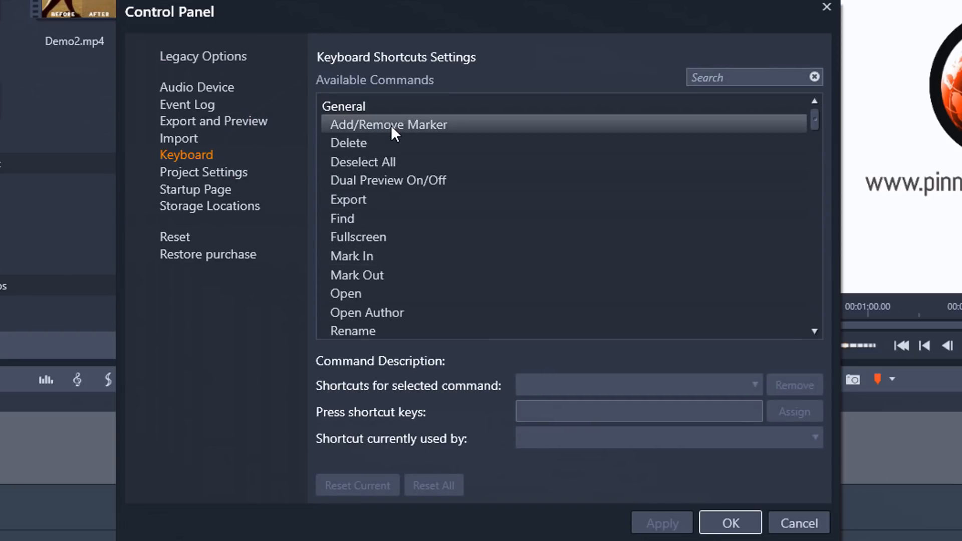
click(389, 125)
text(Alt+O)
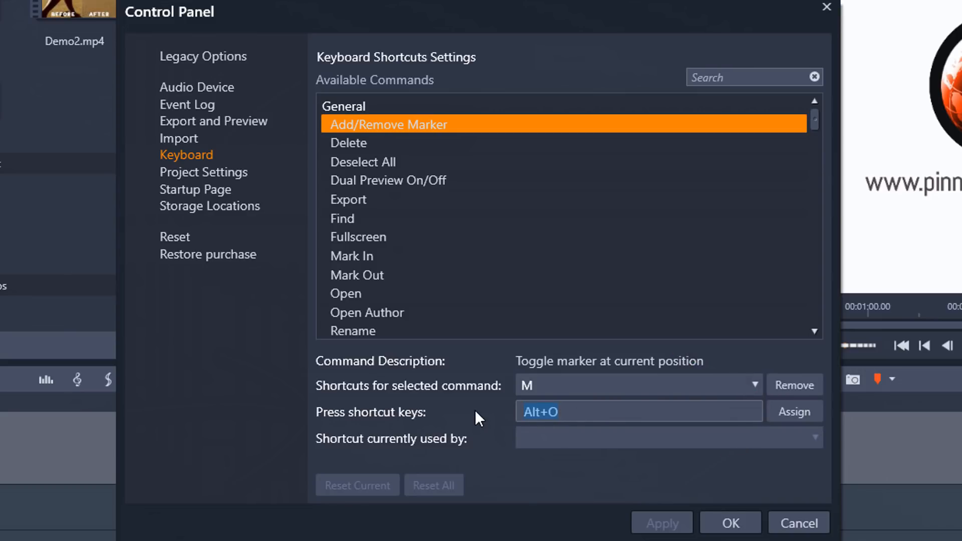
text(Ctrl+O)
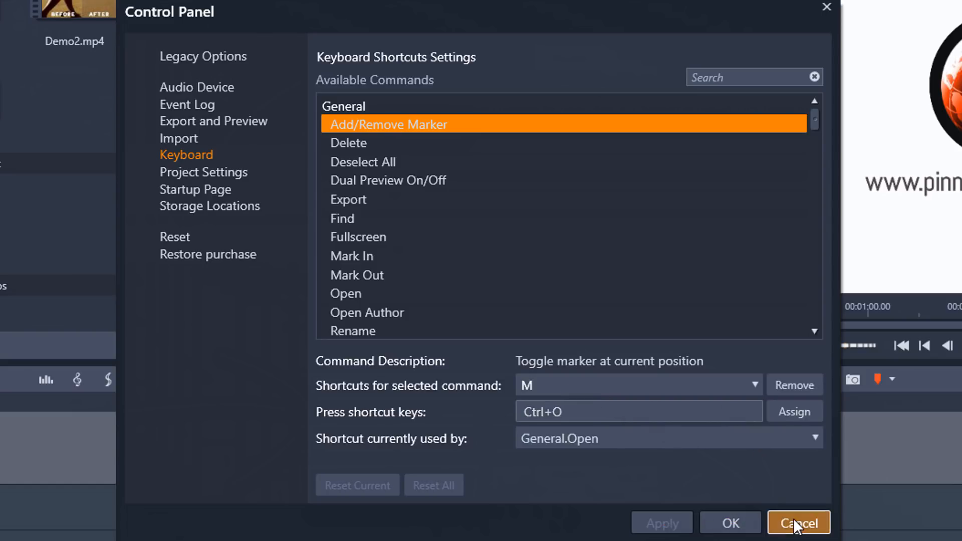
click(799, 523)
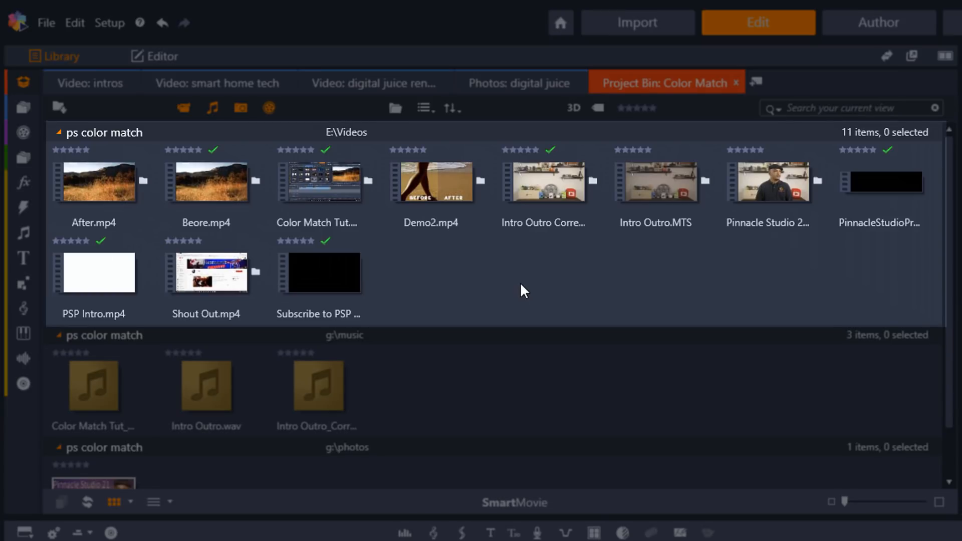
scroll(down, 3)
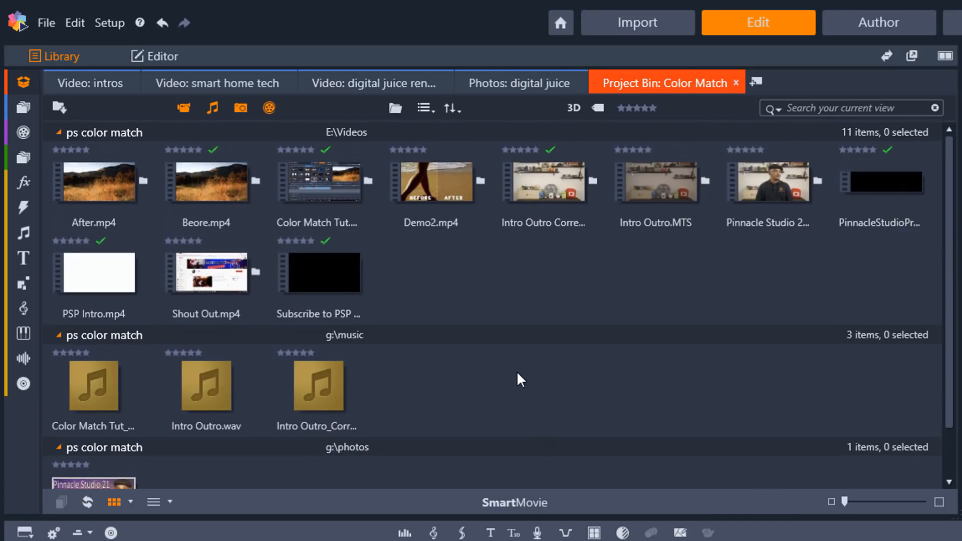
mouse_move(514, 284)
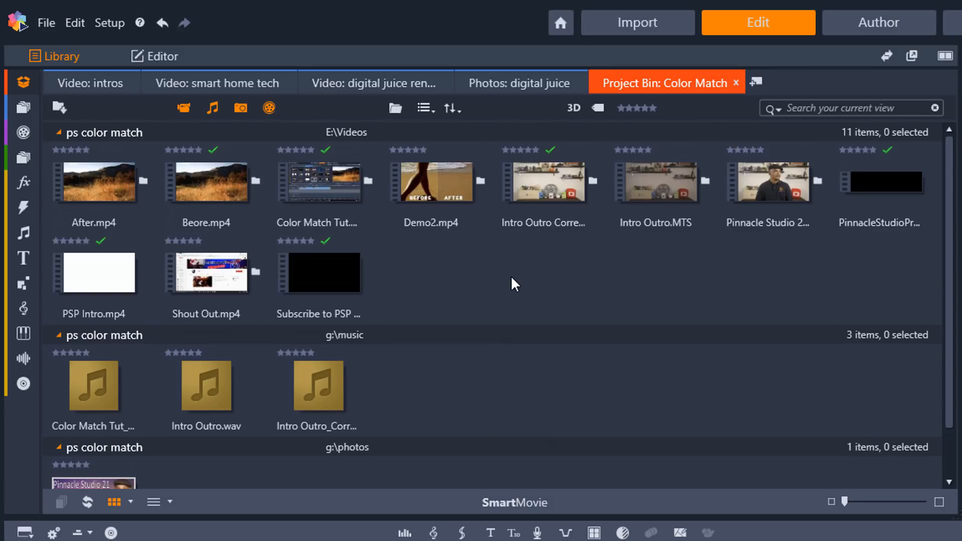
mouse_move(531, 315)
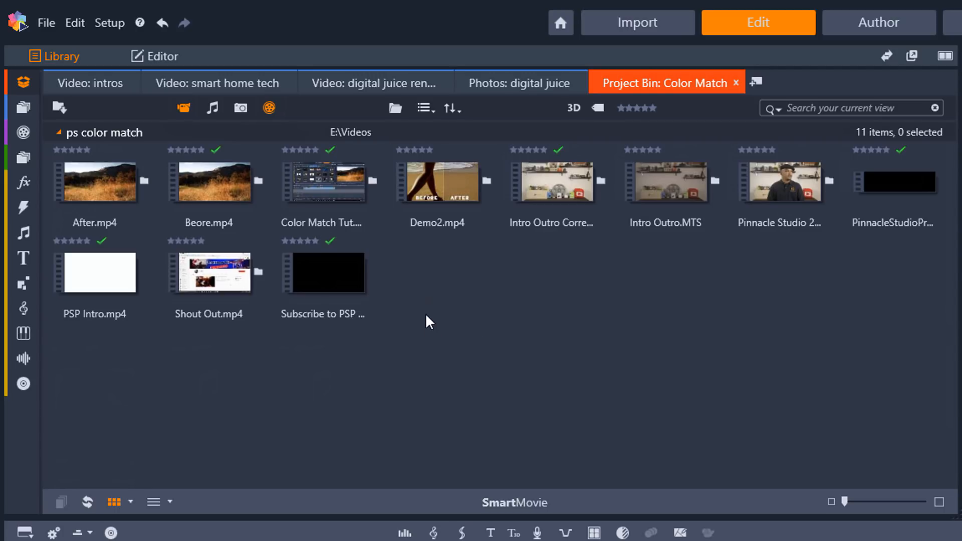
mouse_move(184, 119)
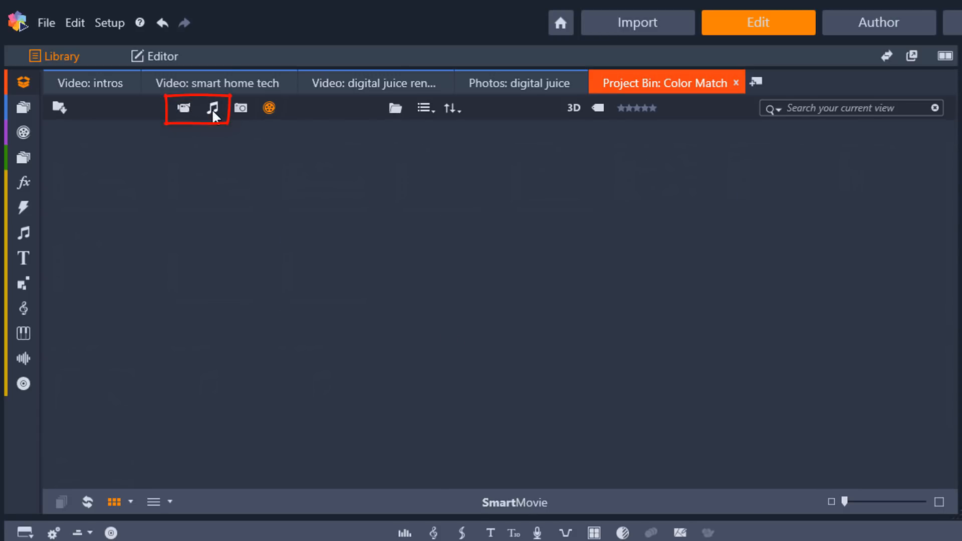
click(213, 107)
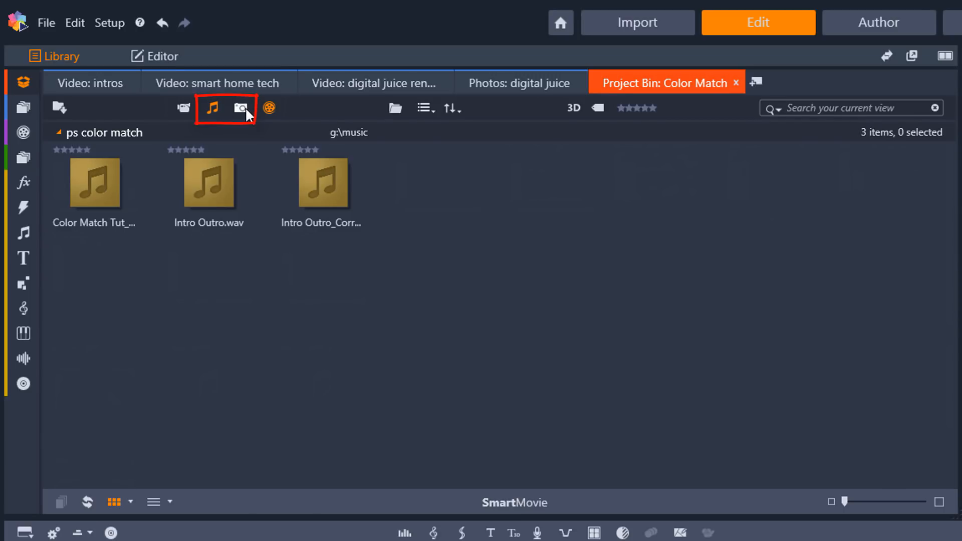
mouse_move(240, 109)
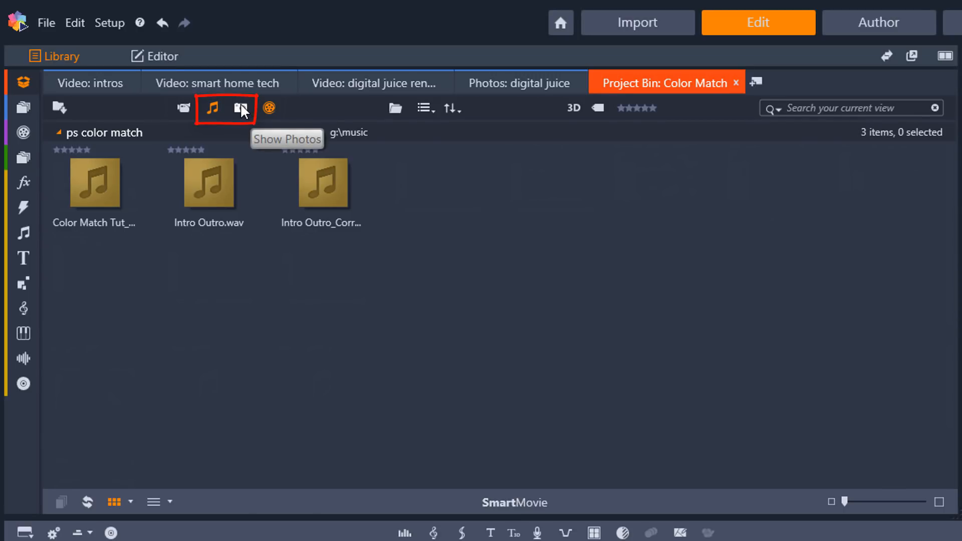
click(242, 108)
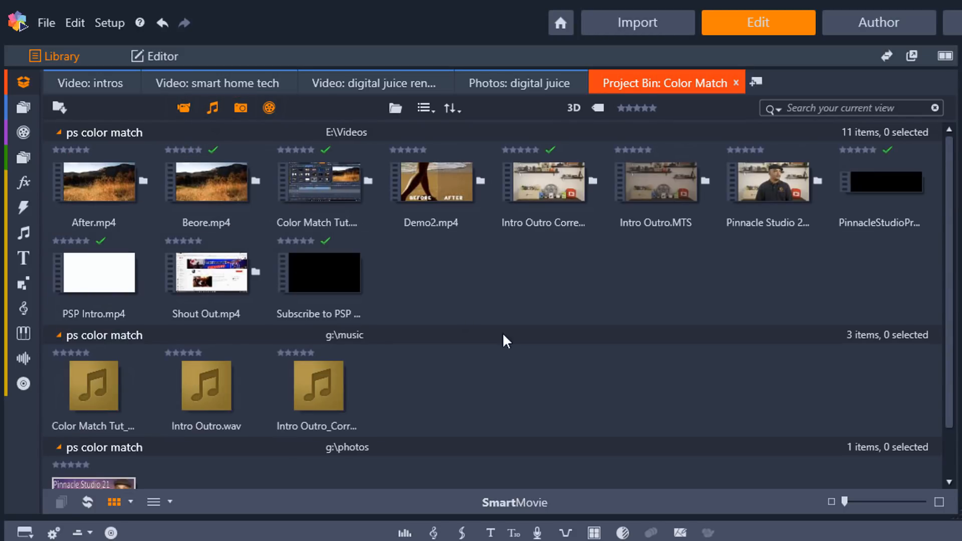
mouse_move(649, 390)
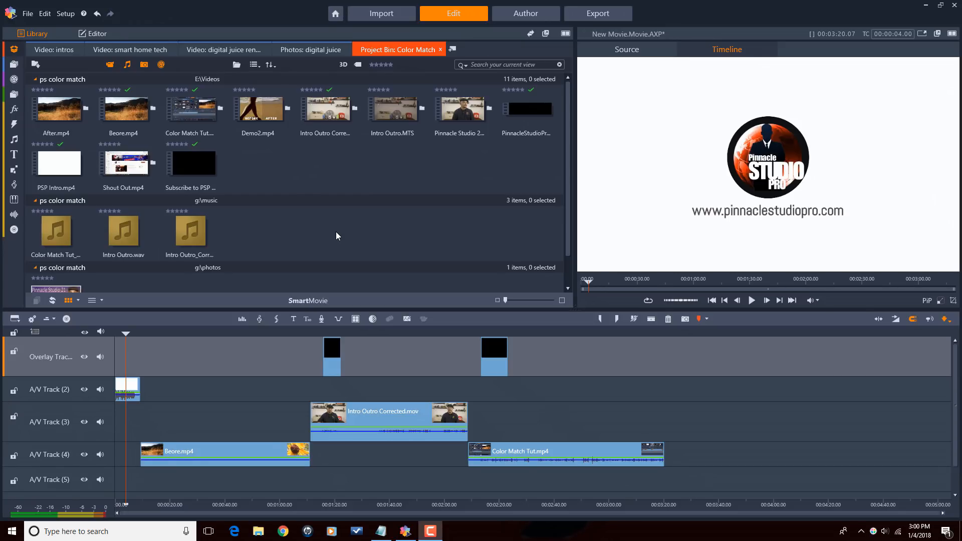
- Drag Shout Out.mp4 from the Library onto the Overlay Track after the second black clip
click(194, 163)
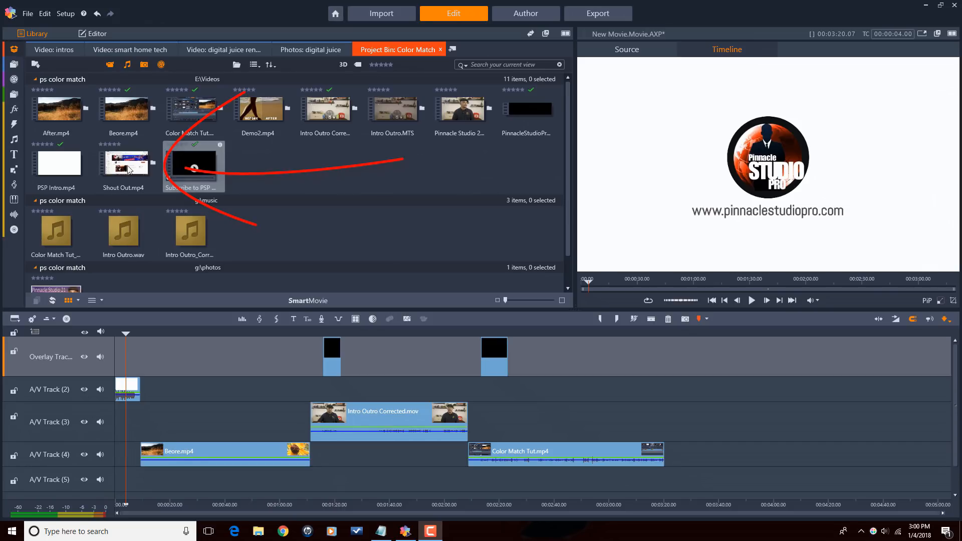
click(126, 163)
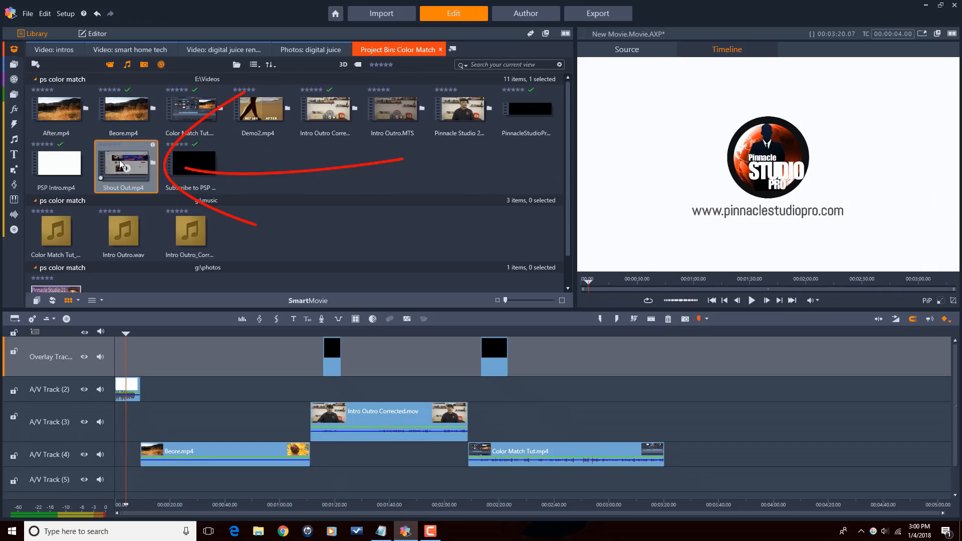
click(567, 344)
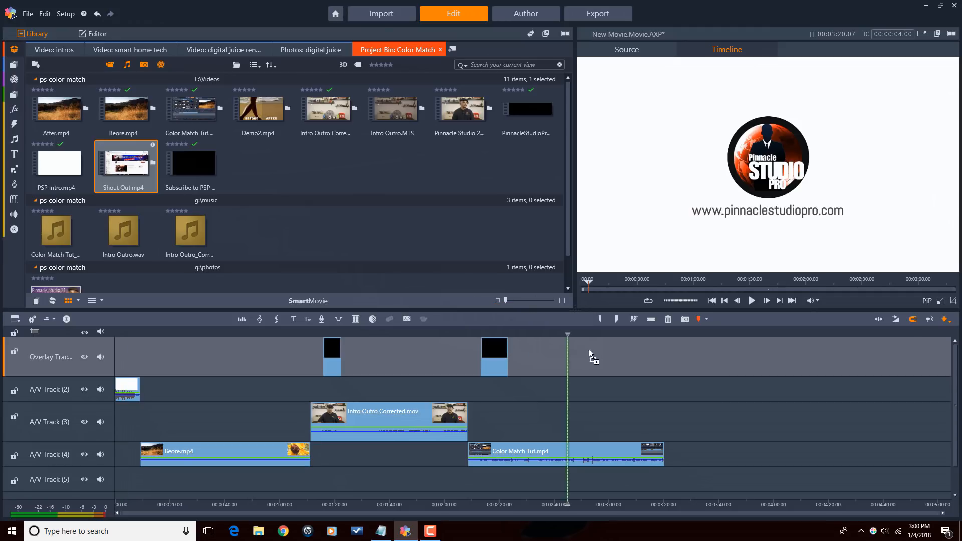
drag(127, 162, 625, 355)
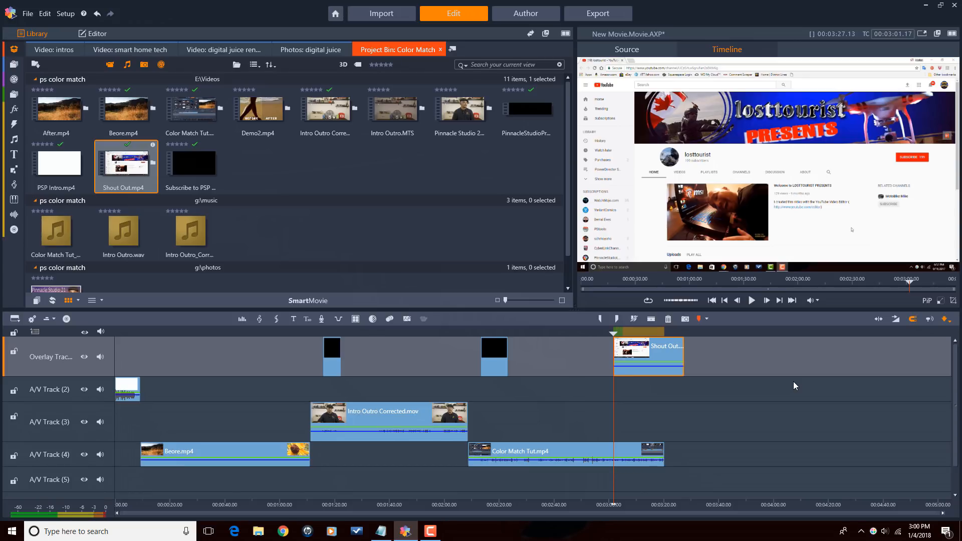
mouse_move(656, 356)
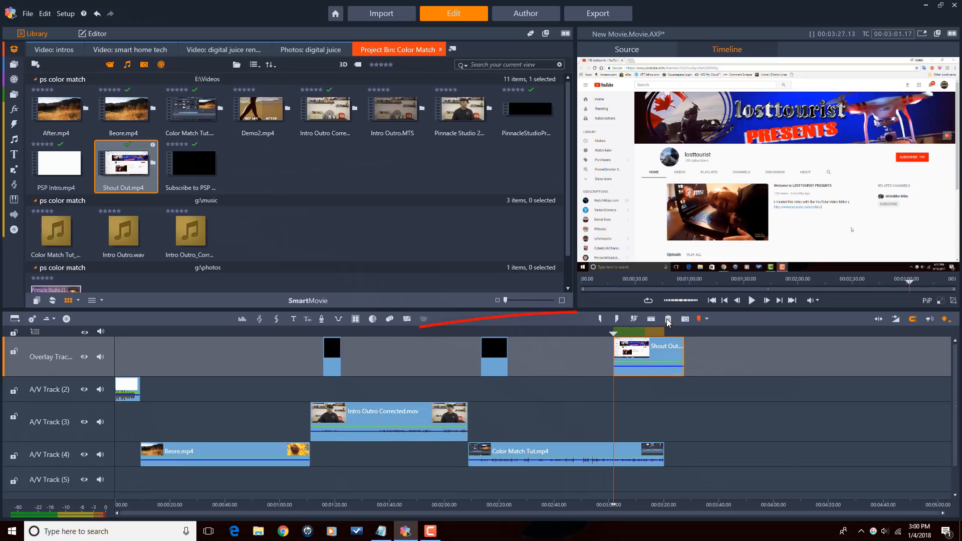
mouse_move(668, 319)
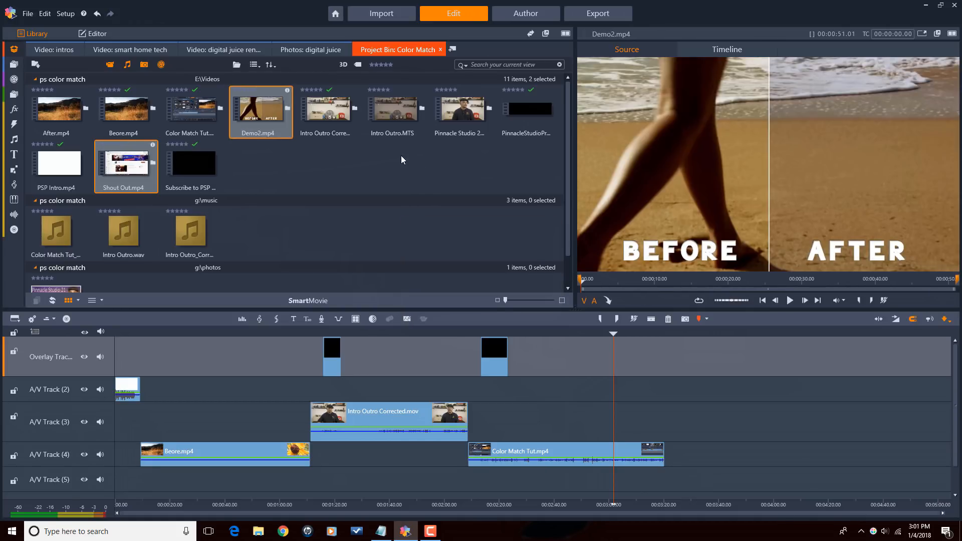
- Add Intro Outro.MTS to the selection and send the clips to the Overlay Track
click(392, 110)
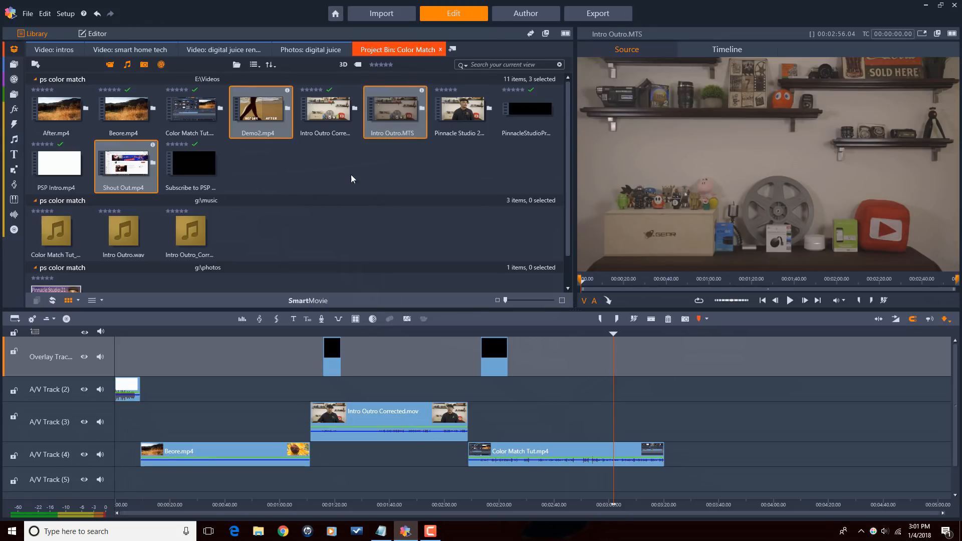
mouse_move(395, 137)
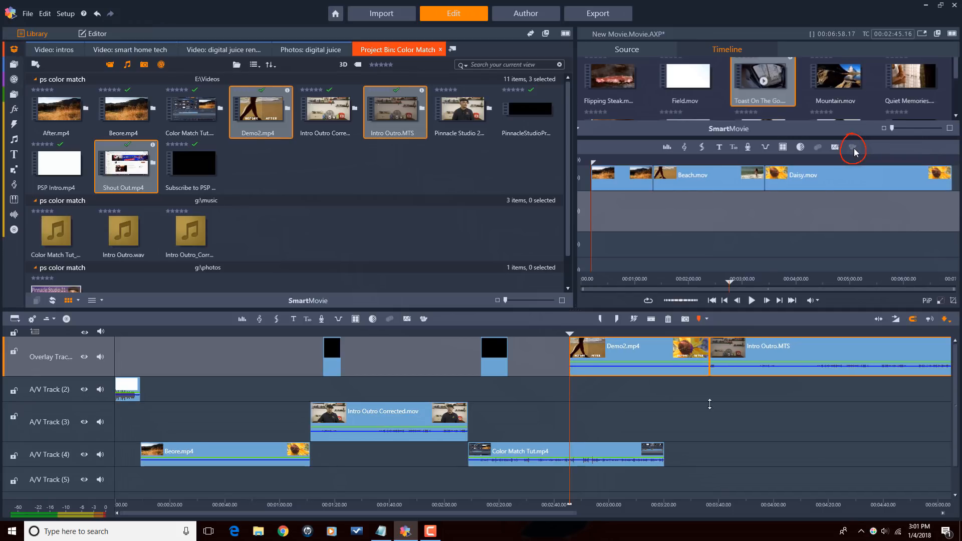
click(751, 300)
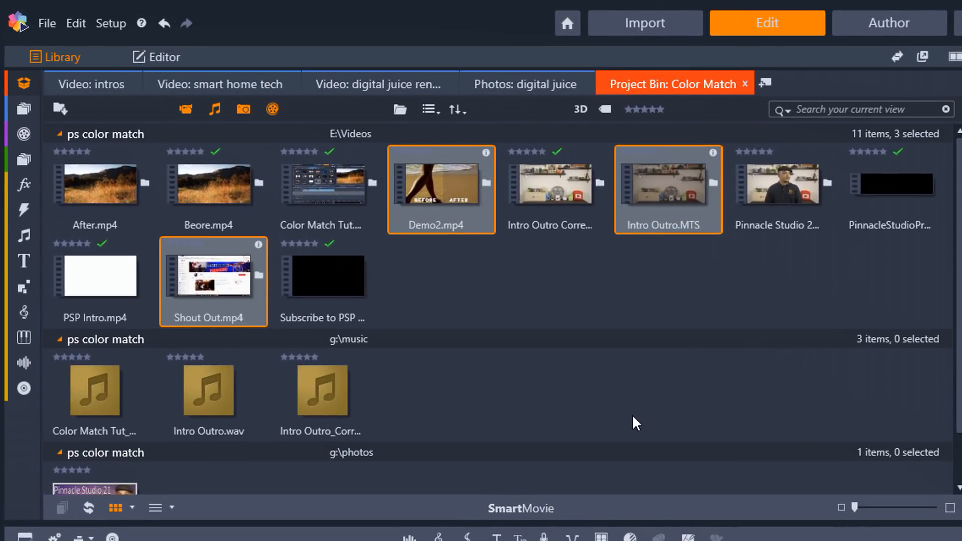
mouse_move(590, 405)
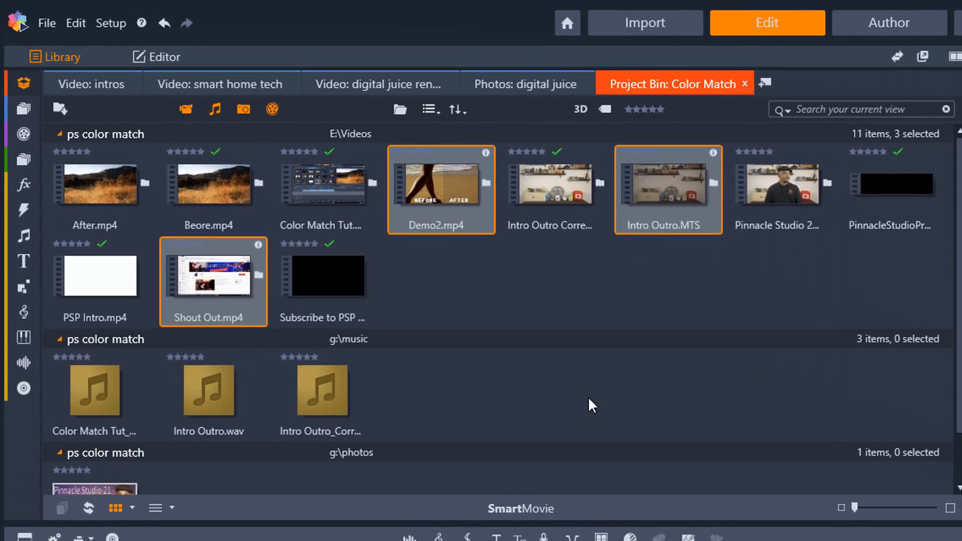
mouse_move(914, 374)
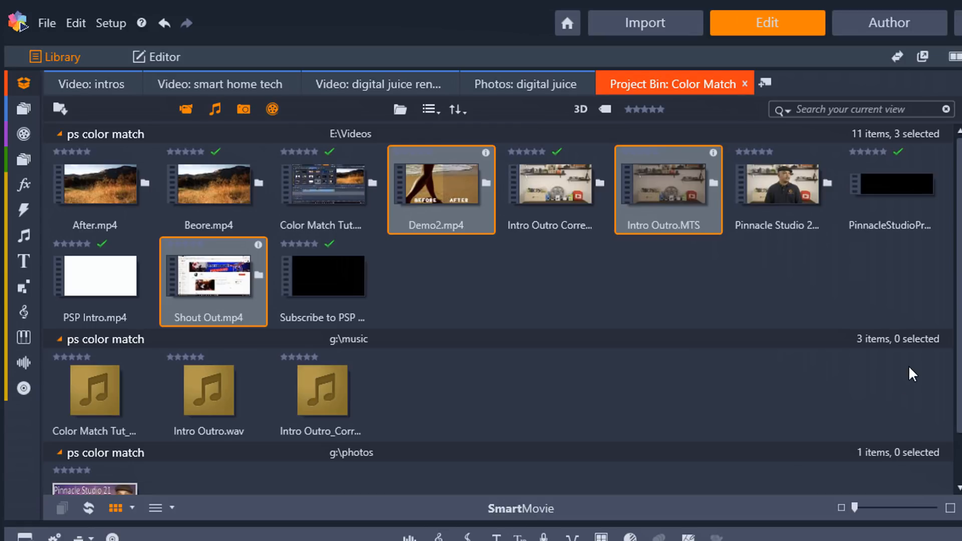
mouse_move(919, 339)
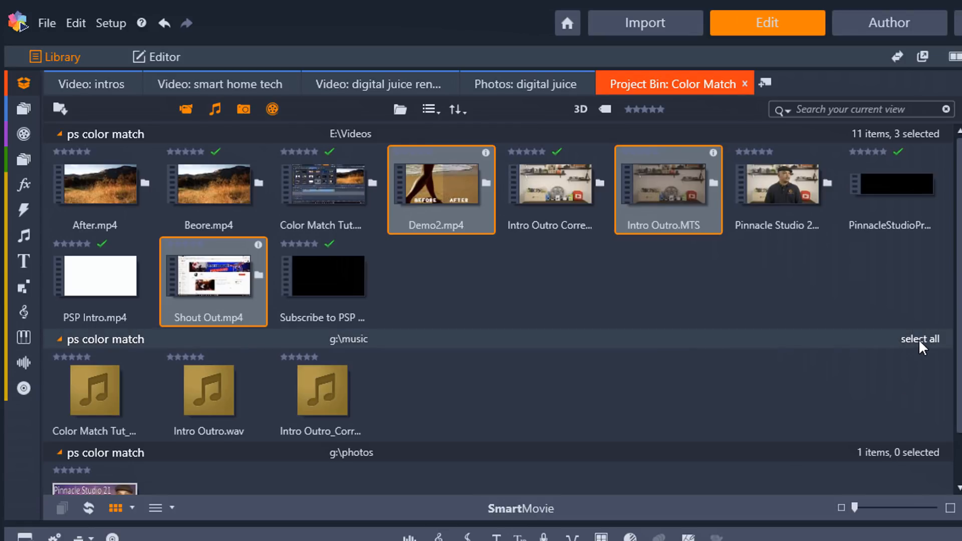
mouse_move(923, 350)
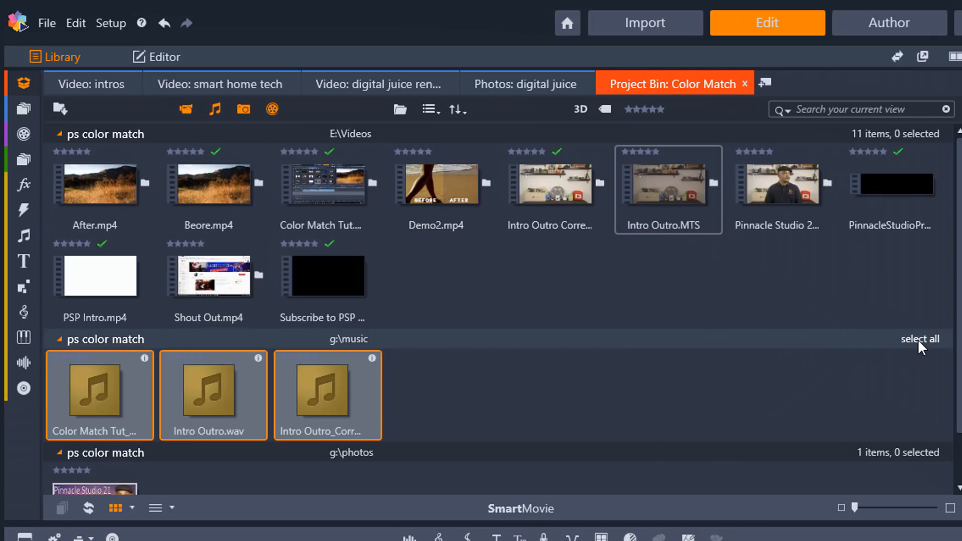
- Select all three music files and send them to the timeline via the context menu
click(919, 339)
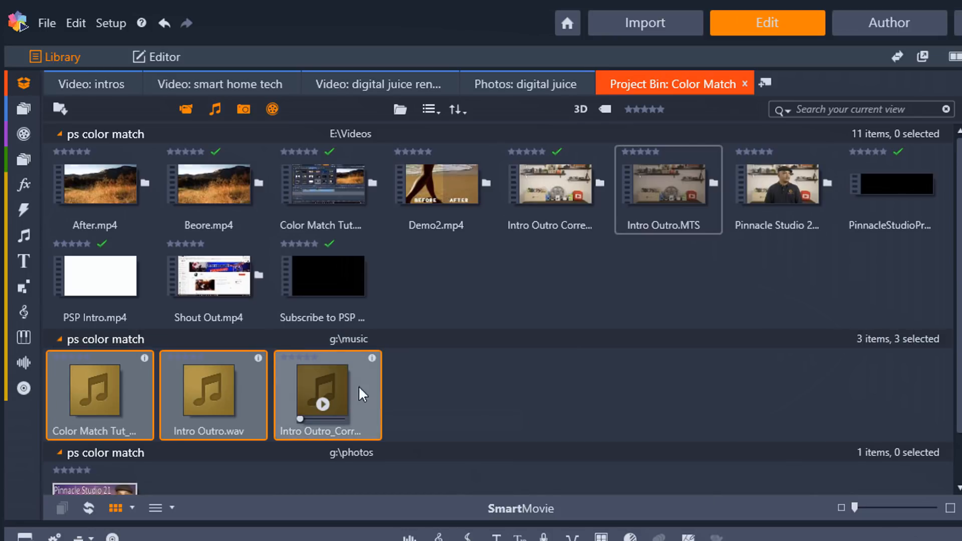
scroll(down, 3)
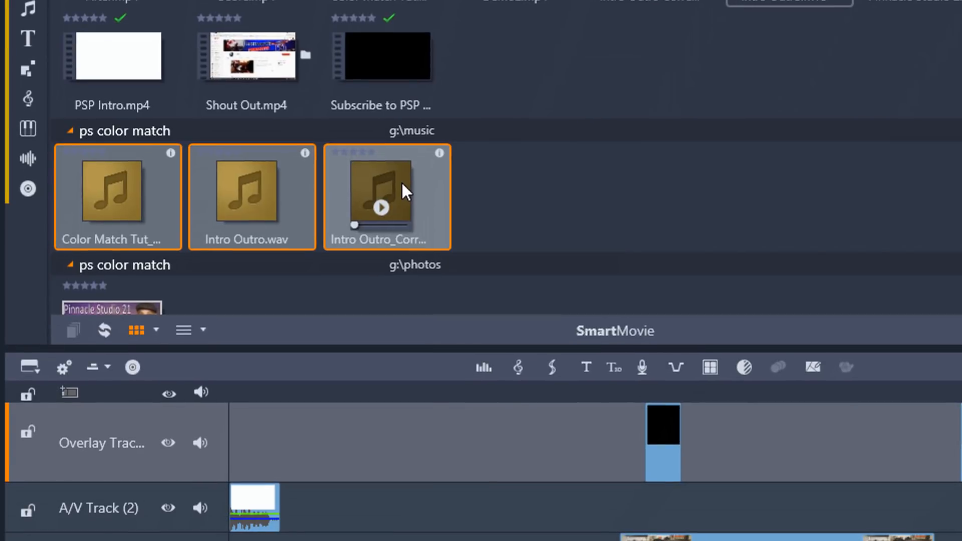
right_click(381, 194)
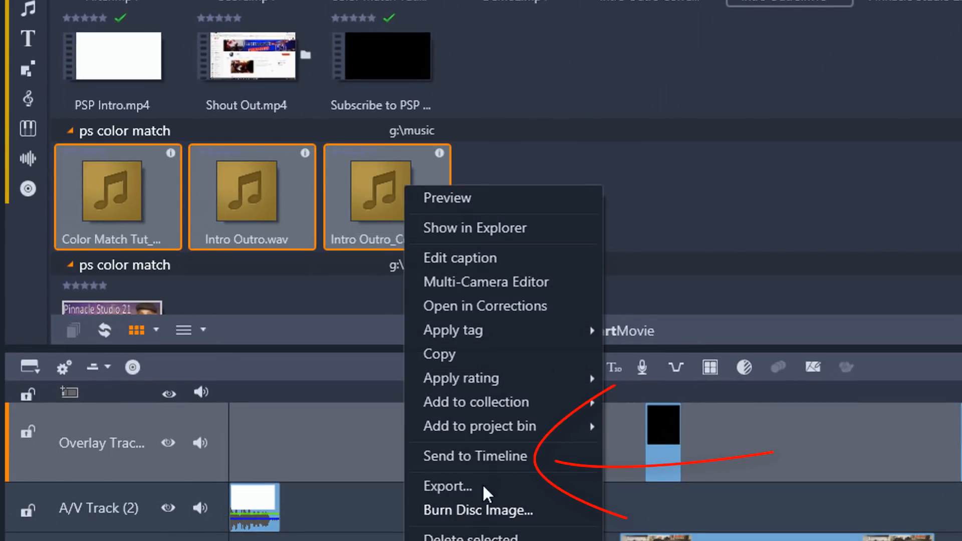
mouse_move(472, 455)
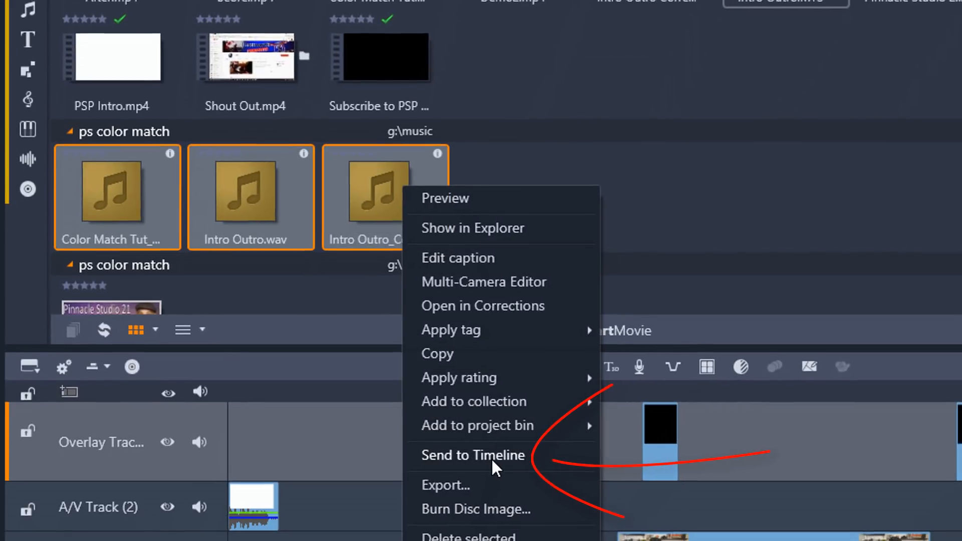
click(472, 455)
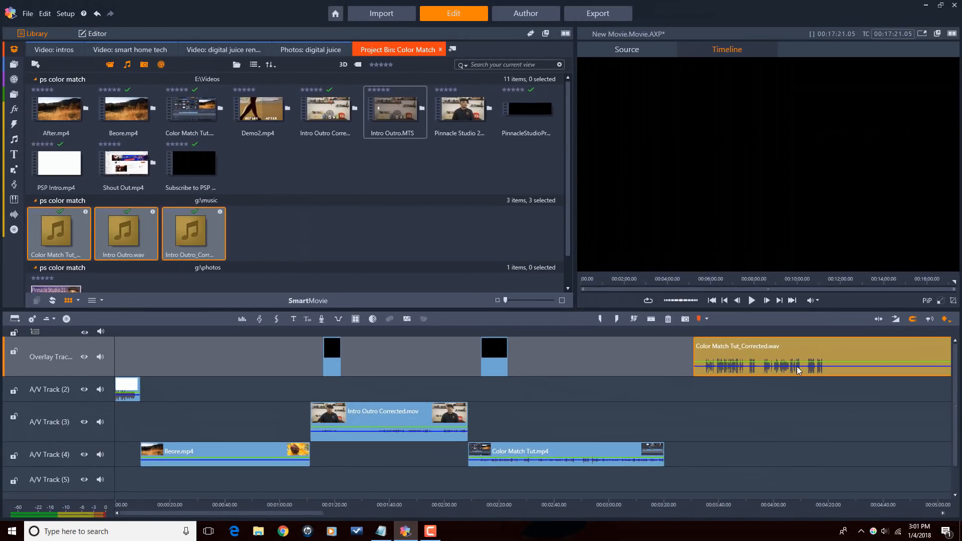
mouse_move(724, 370)
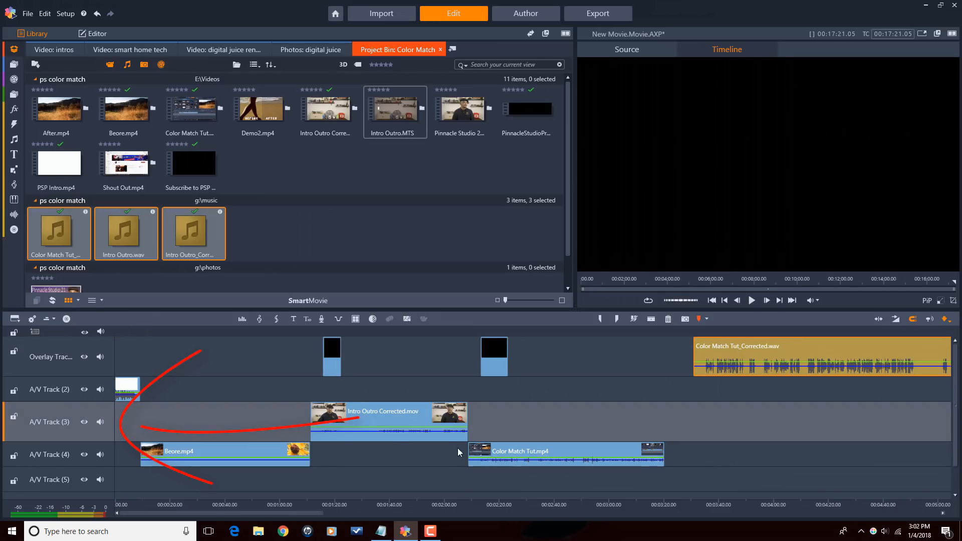
- Target A/V Track 3, send a music file there, then undo so no audio remains on the tracks
click(674, 335)
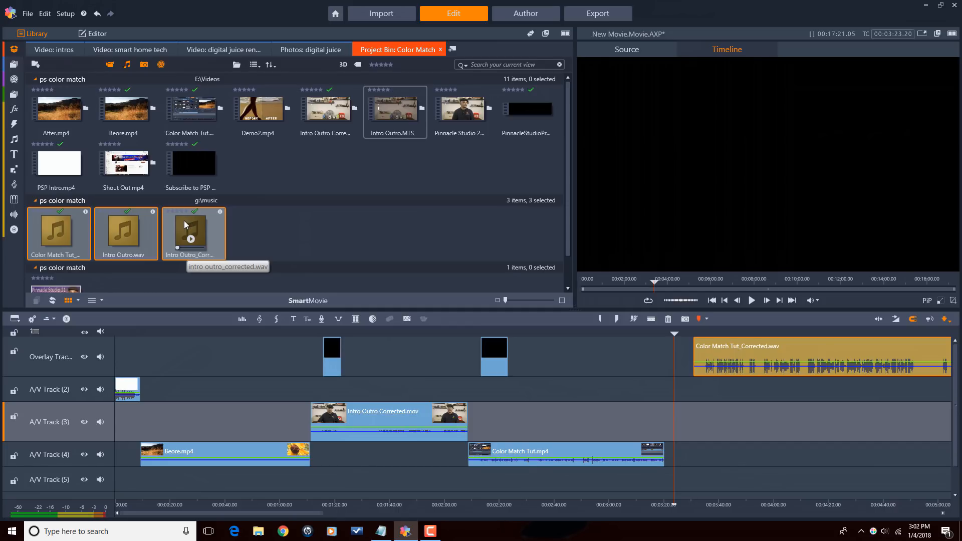
right_click(191, 233)
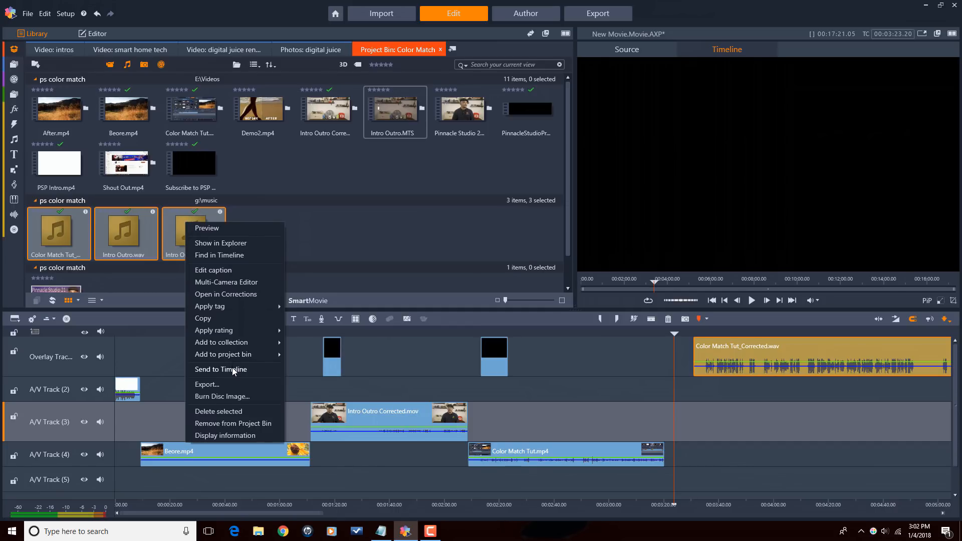
click(221, 369)
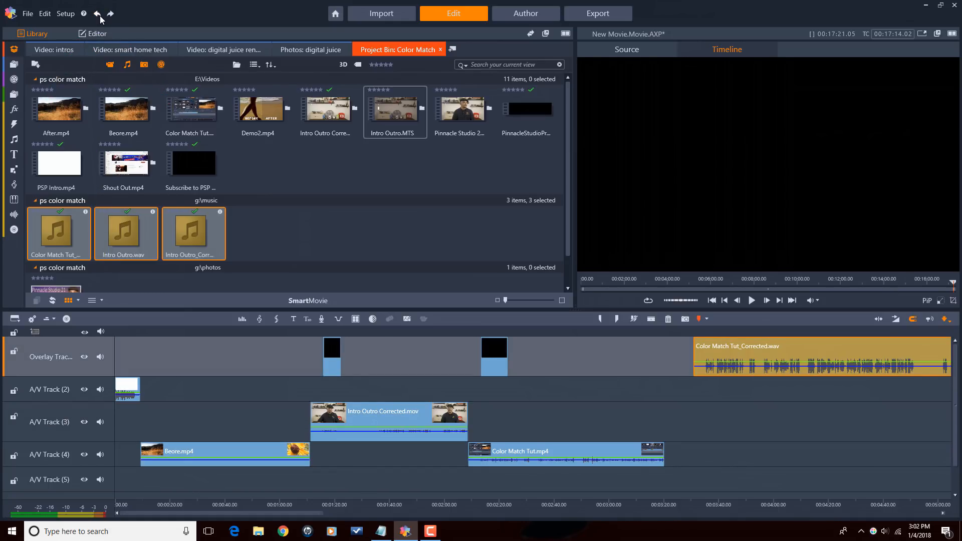
click(726, 49)
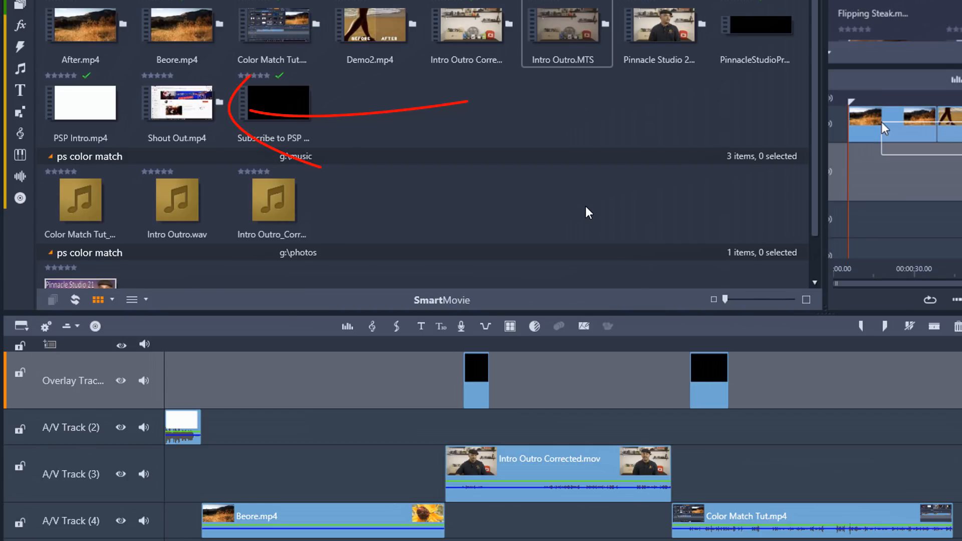
mouse_move(168, 98)
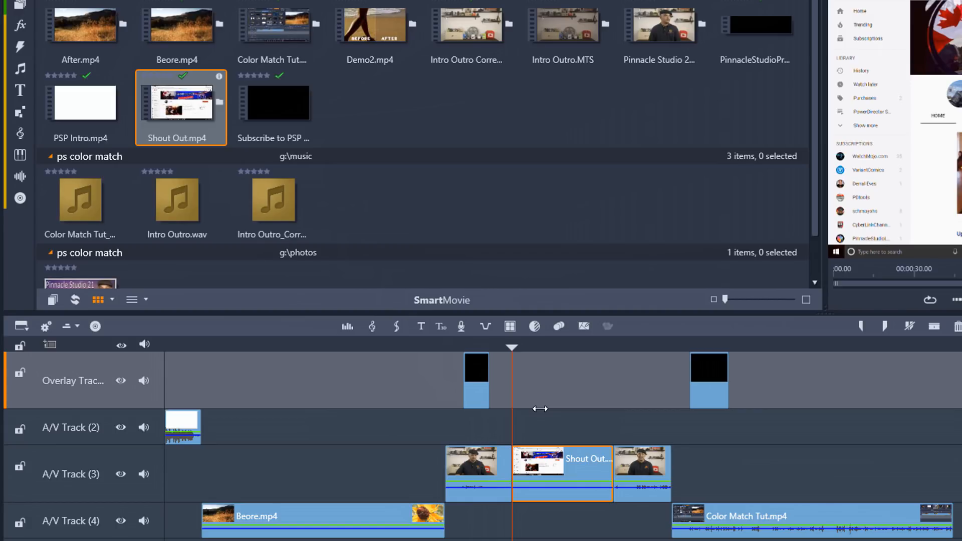
mouse_move(490, 385)
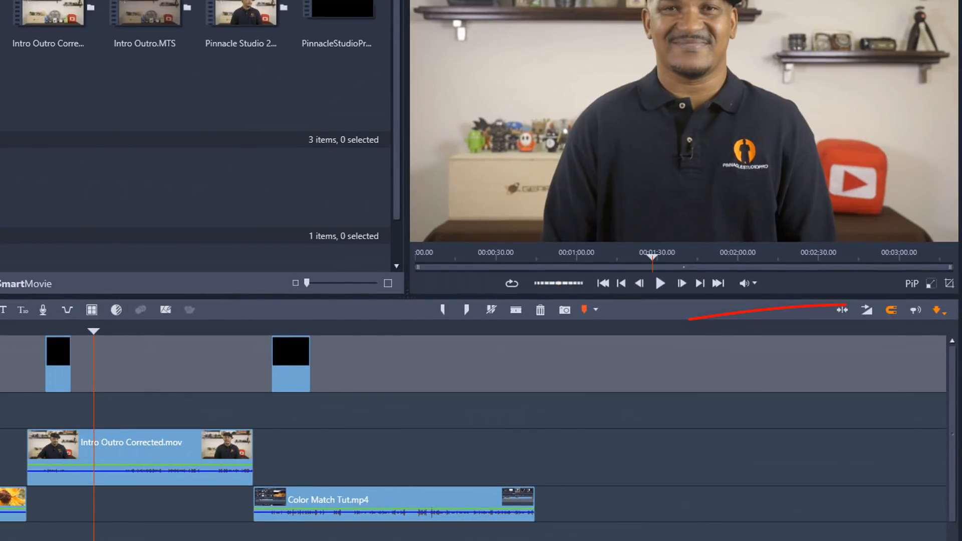
click(941, 310)
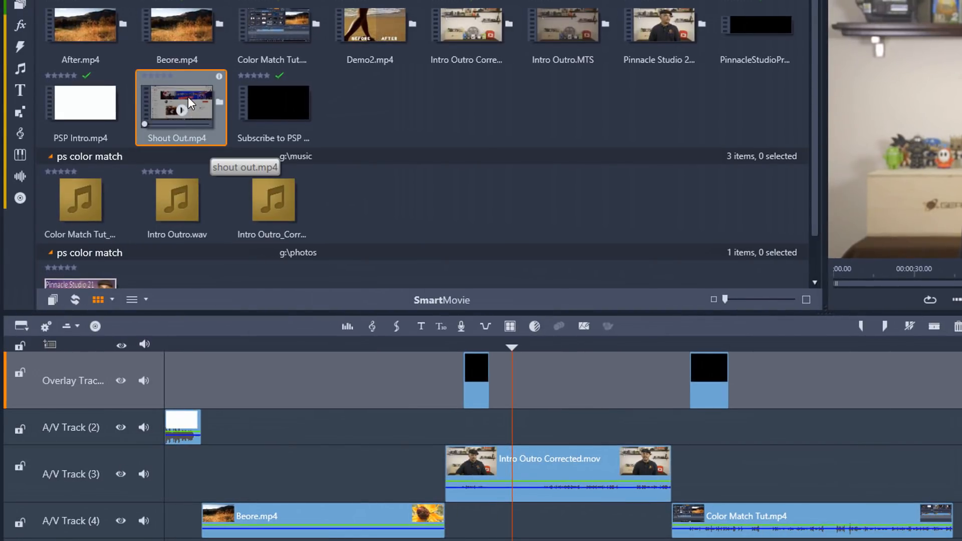
drag(182, 102, 593, 423)
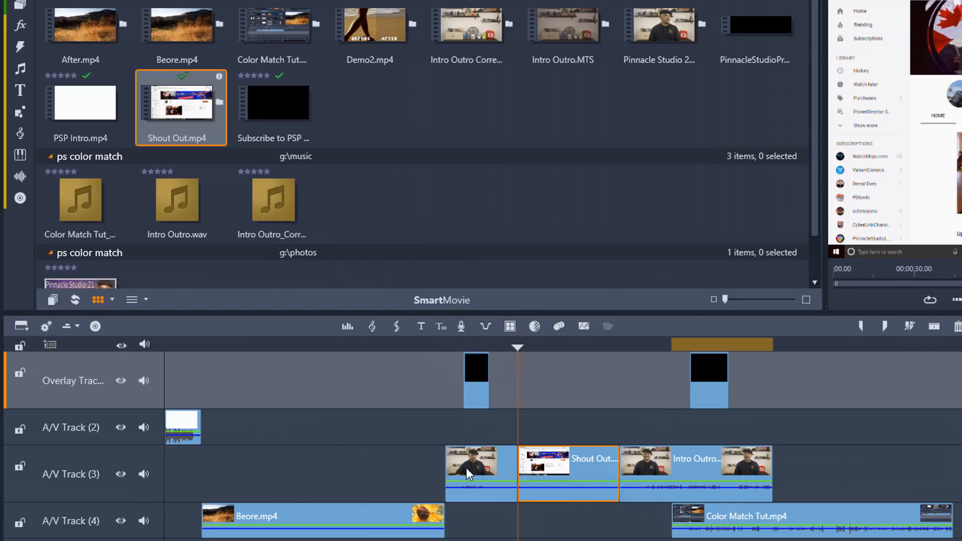
mouse_move(575, 440)
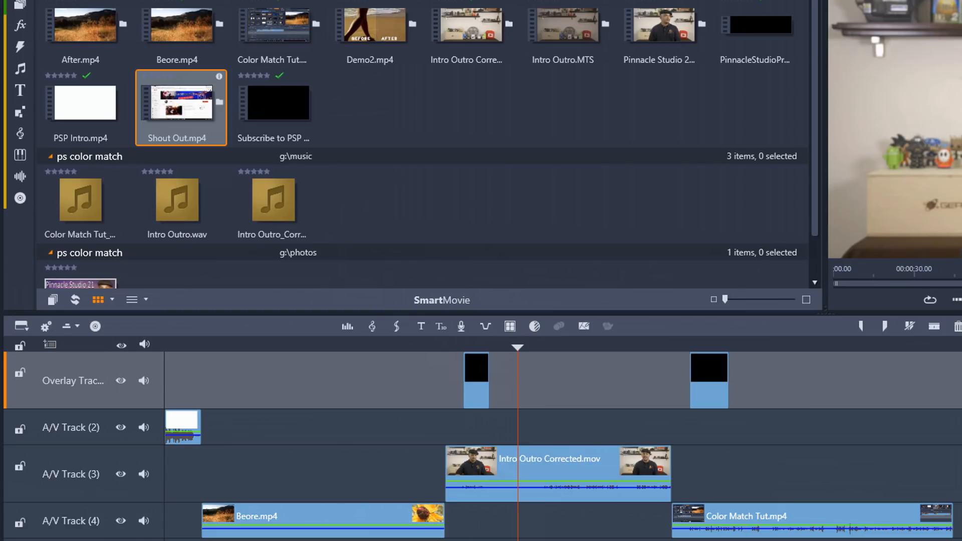
drag(370, 26, 793, 377)
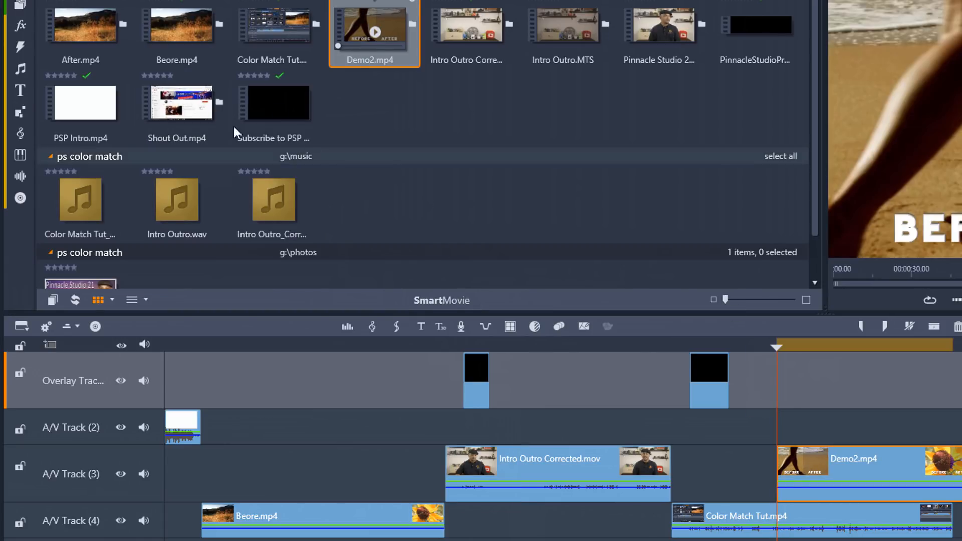
click(181, 104)
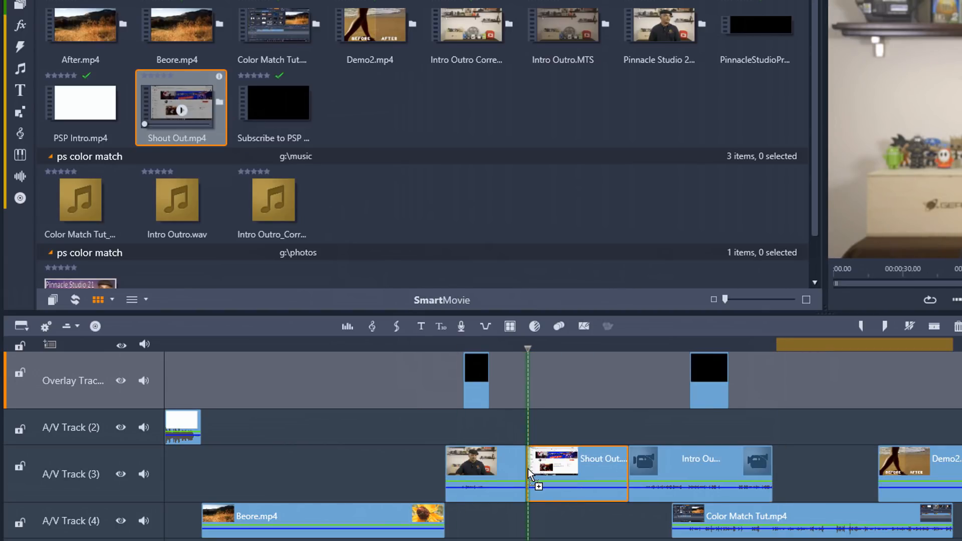
drag(578, 475, 573, 423)
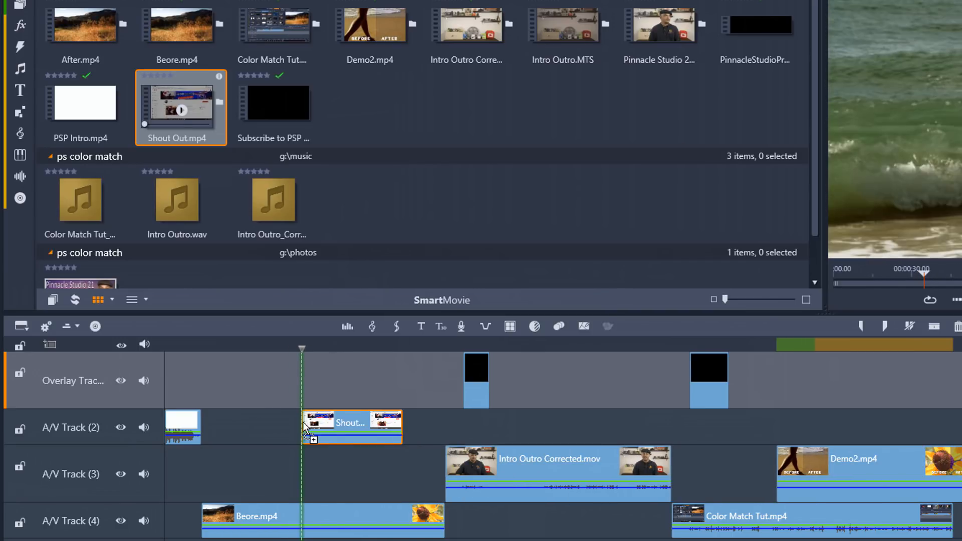
drag(353, 427, 580, 427)
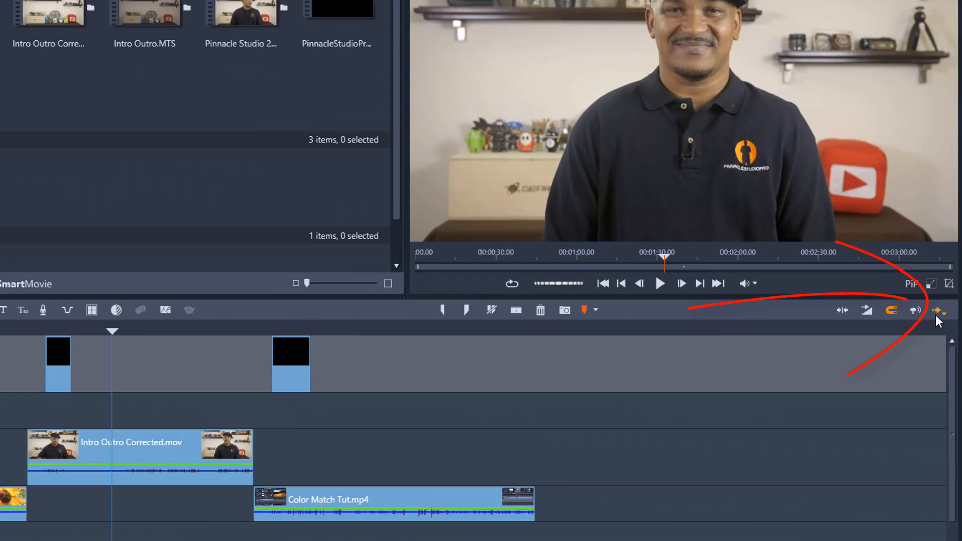
- Switch the timeline editing mode and insert Shout Out.mp4 into Intro Outro Corrected.mov on A/V Track 3
click(941, 310)
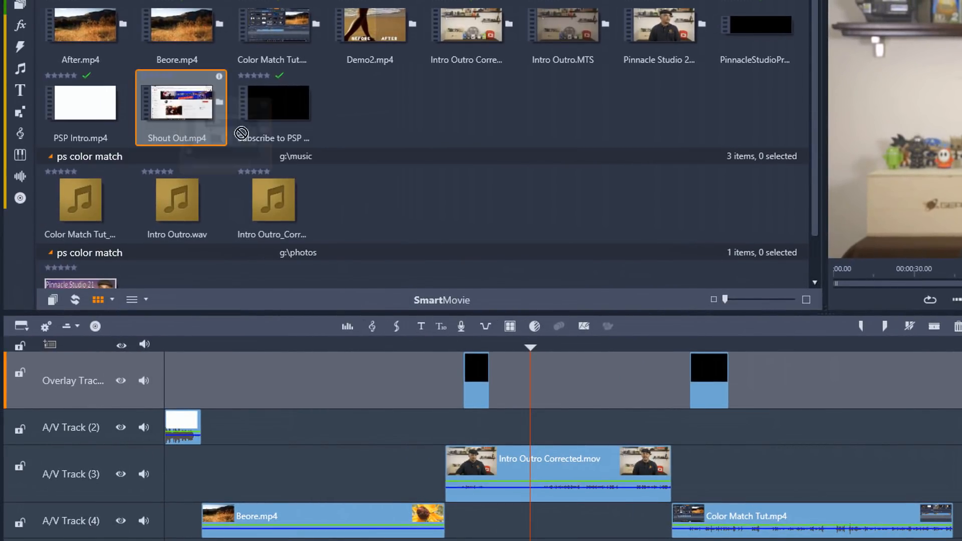
drag(181, 101, 570, 381)
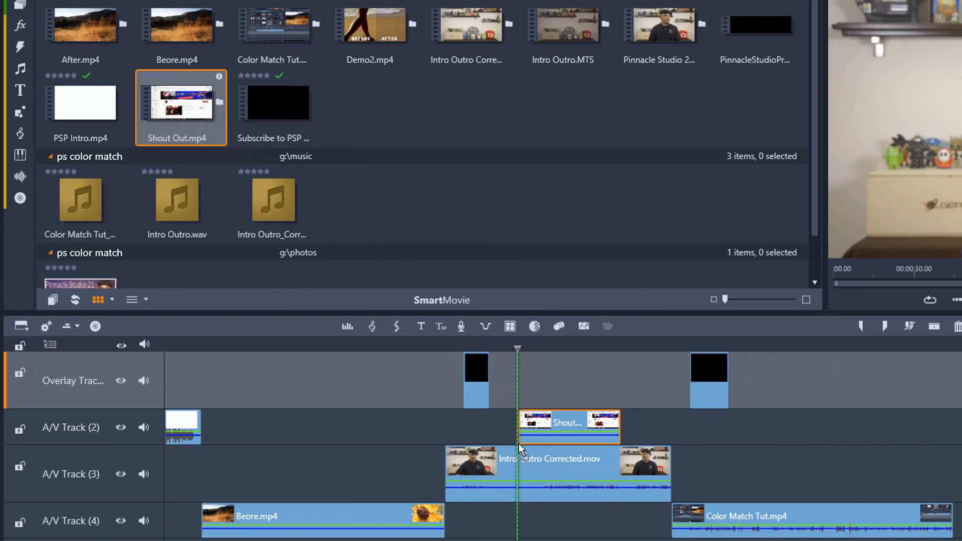
drag(567, 427, 564, 472)
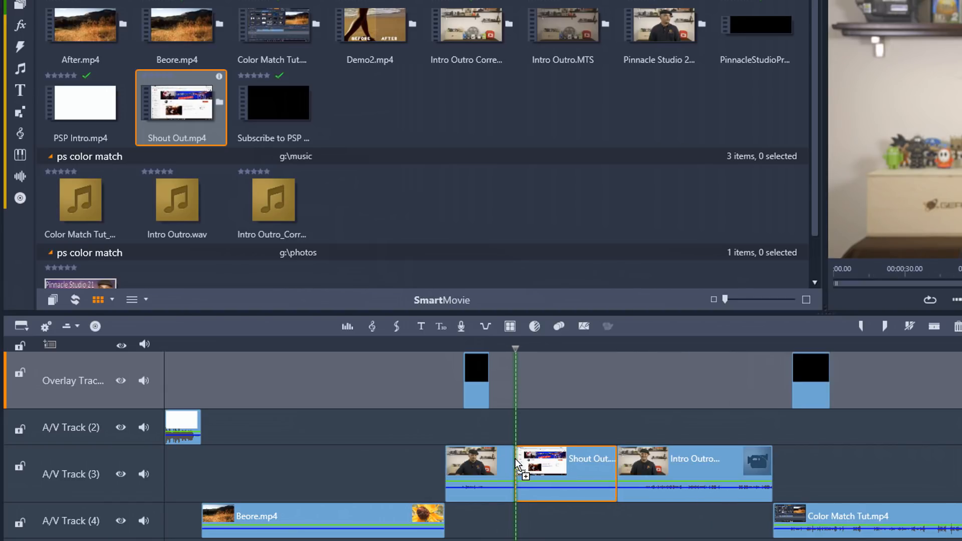
- Reposition Shout Out.mp4 between A/V Tracks 2 and 3 ahead of Intro Outro Corrected.mov
drag(540, 474, 414, 427)
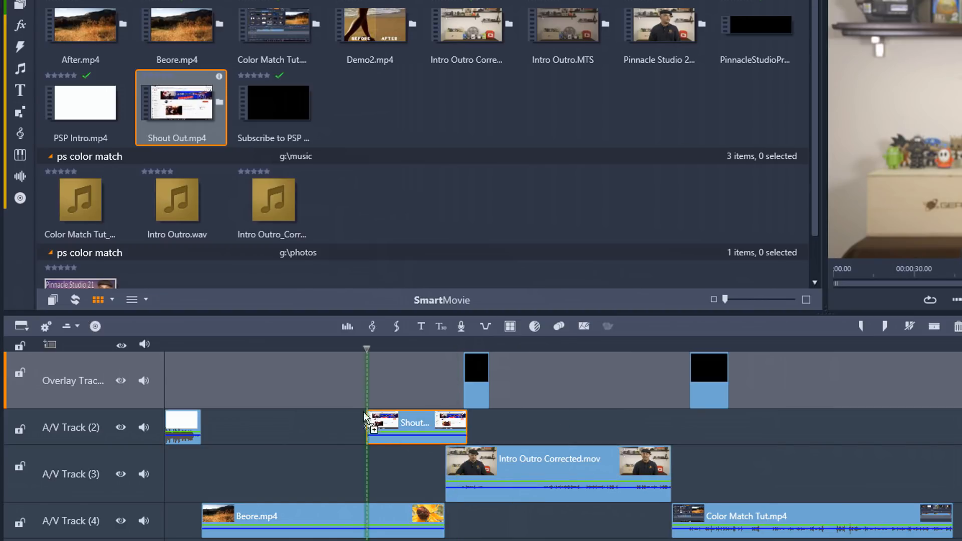
drag(416, 423, 368, 472)
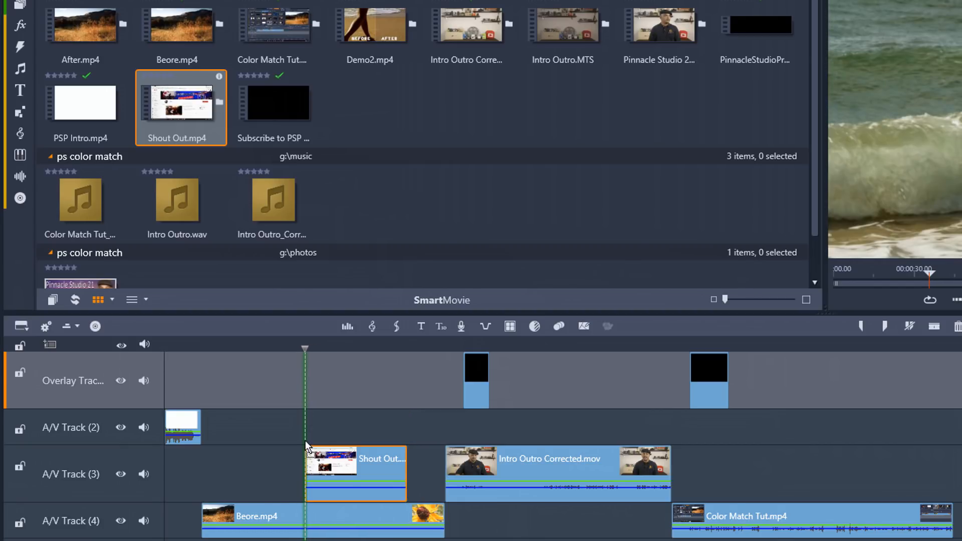
drag(355, 472, 540, 428)
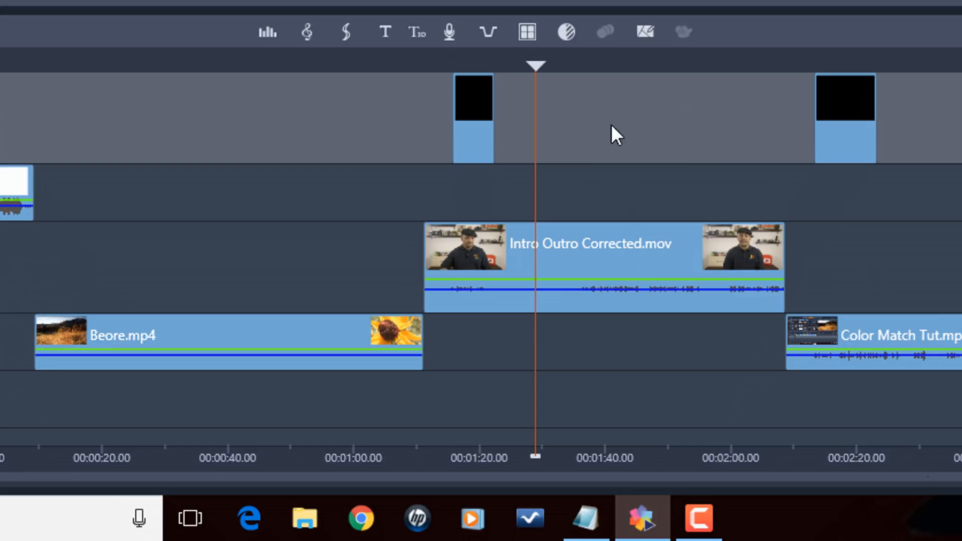
mouse_move(614, 267)
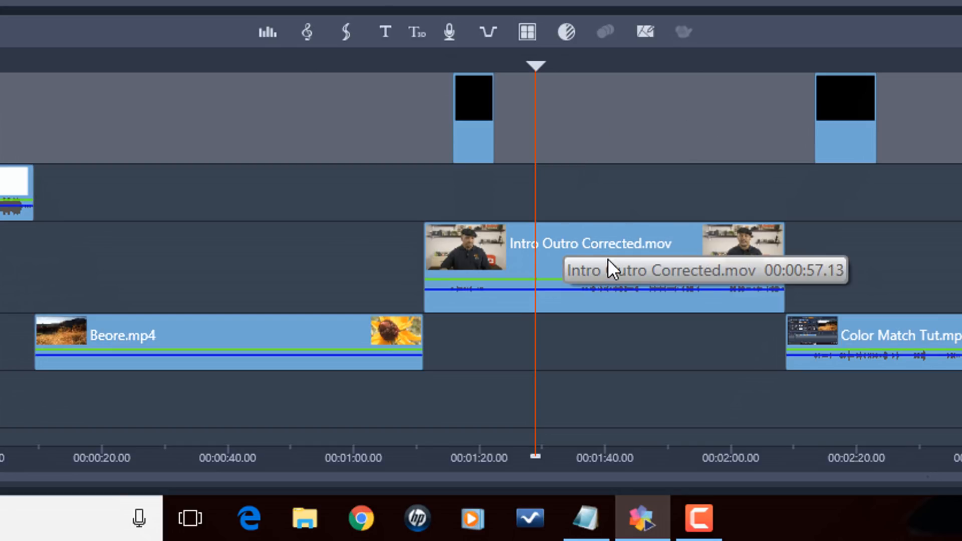
mouse_move(605, 271)
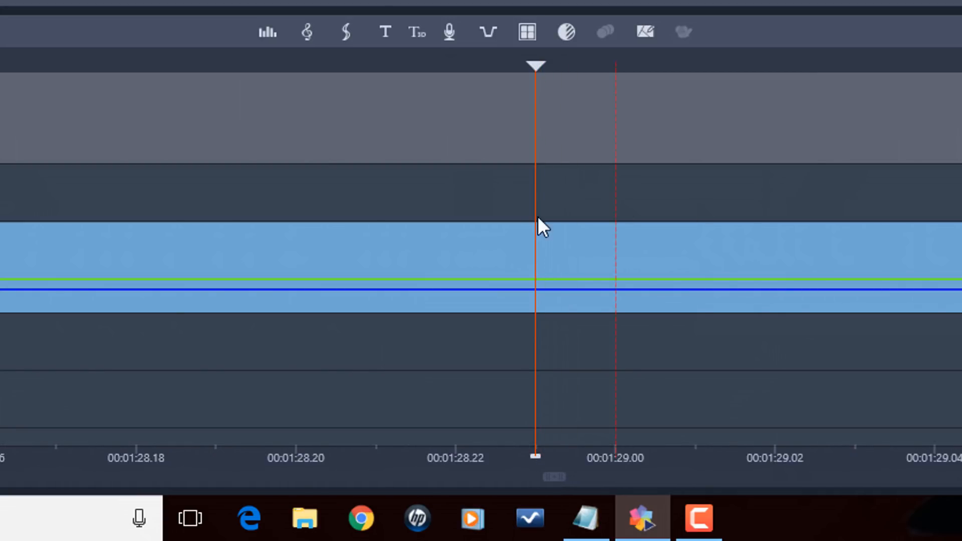
mouse_move(539, 193)
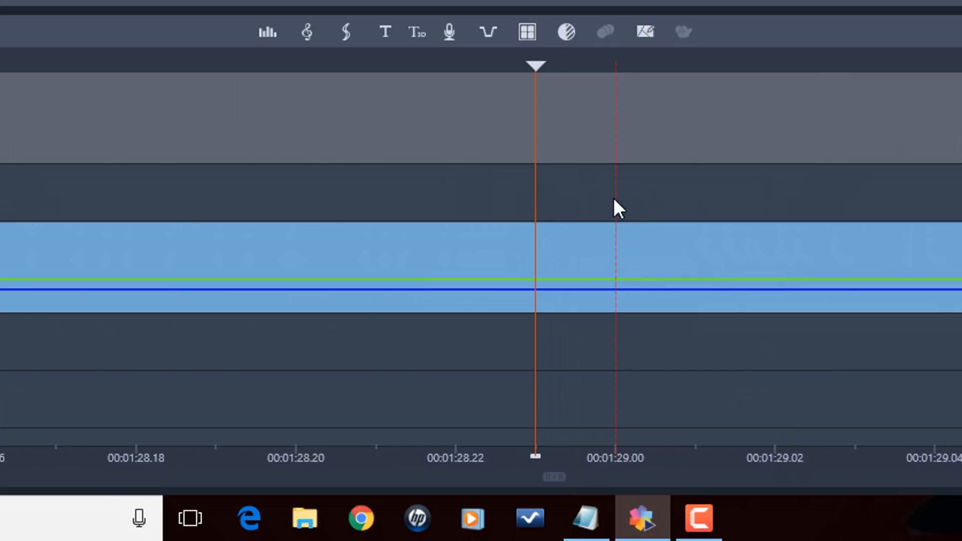
mouse_move(596, 217)
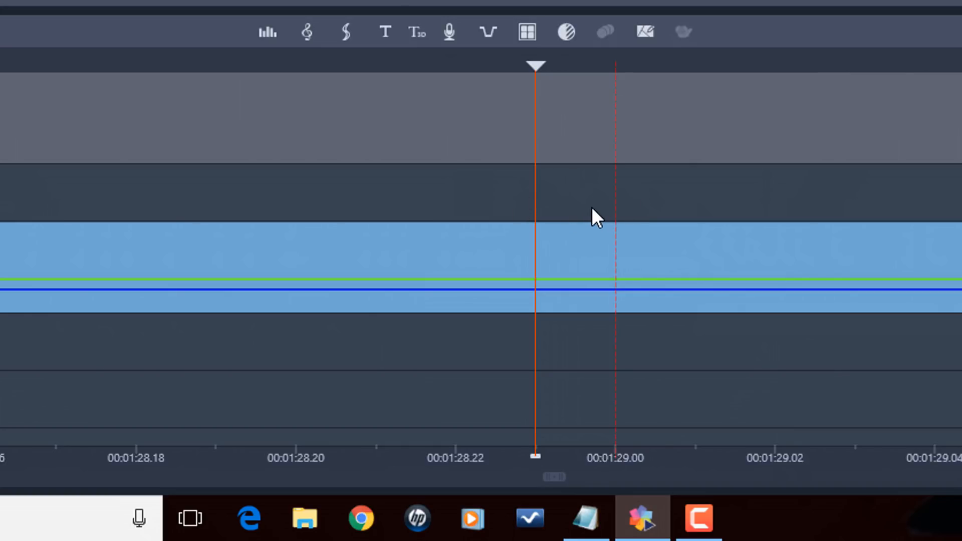
mouse_move(594, 213)
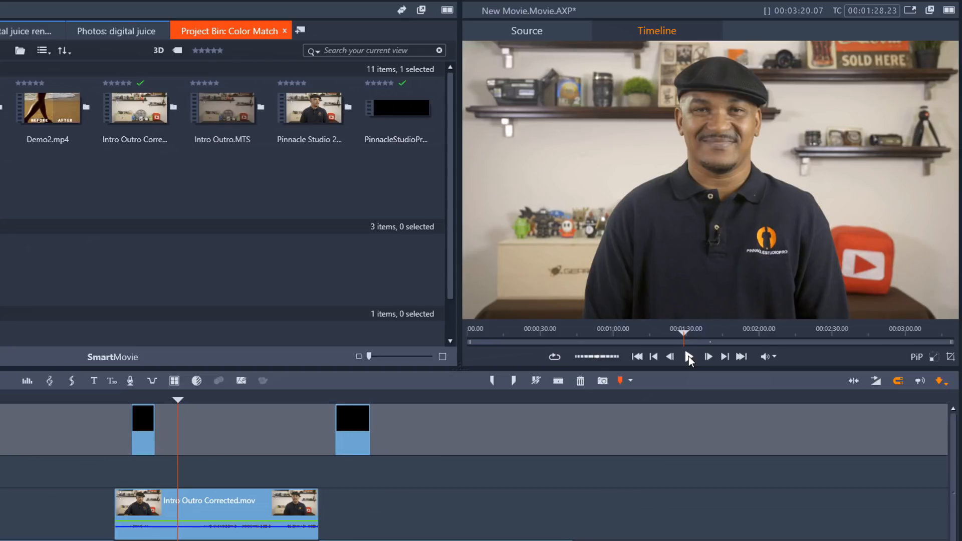
- Play and pause the movie, then return the playhead to the start
click(688, 357)
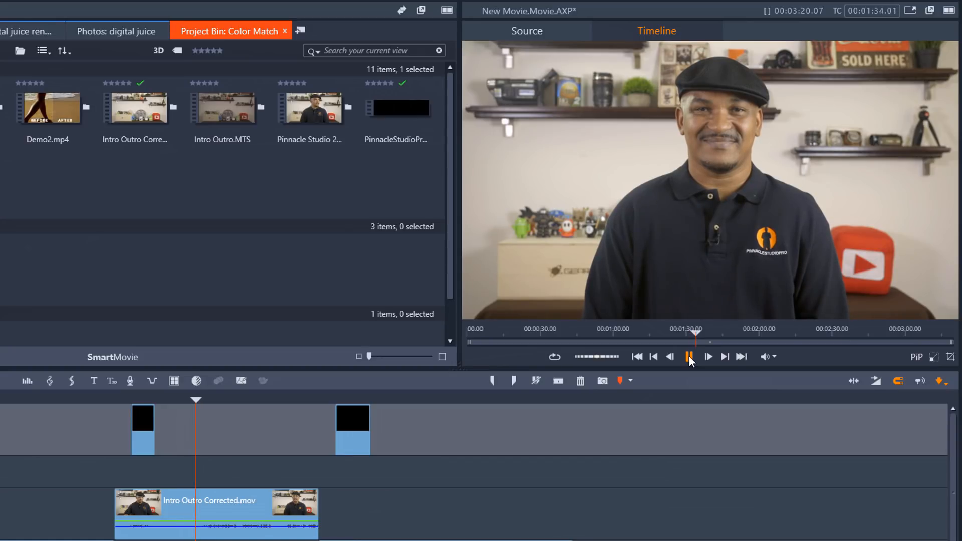
click(689, 357)
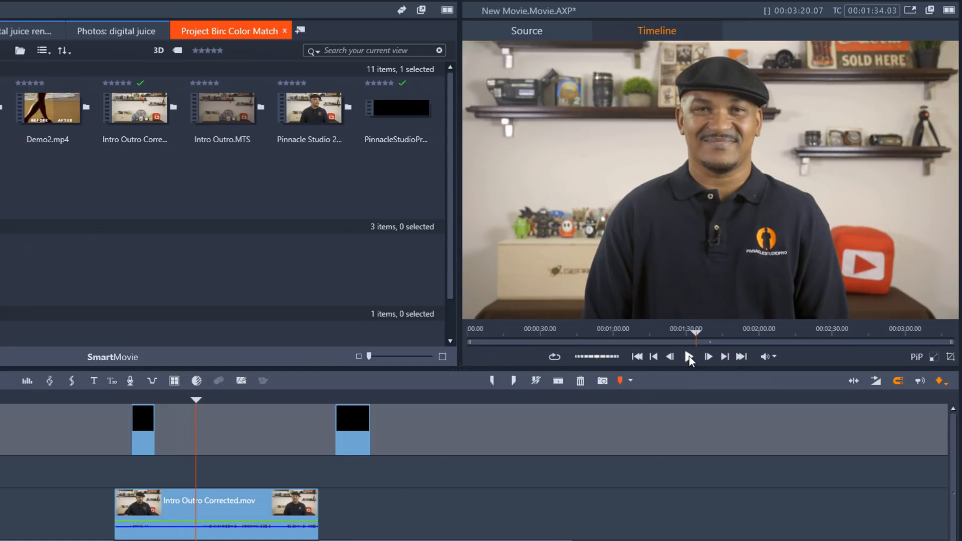
mouse_move(639, 357)
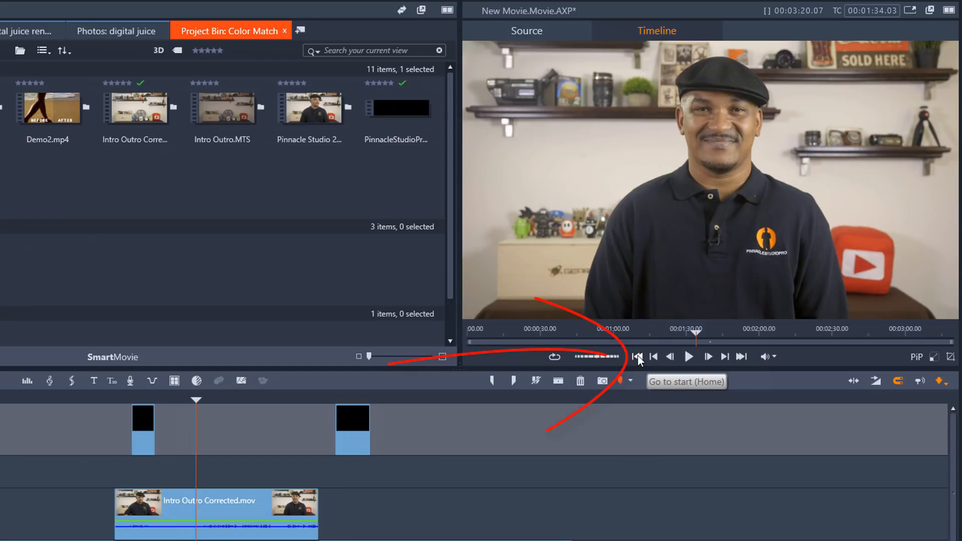
click(638, 357)
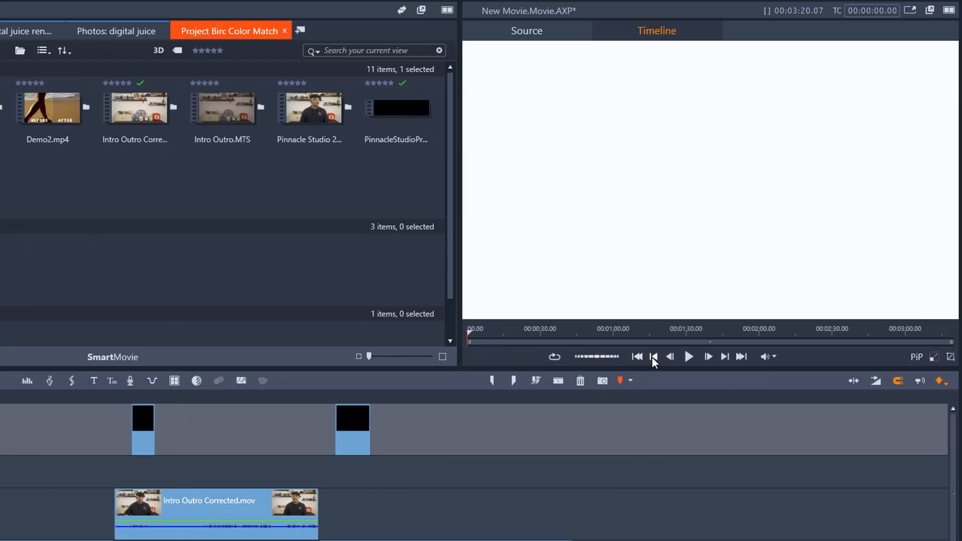
mouse_move(654, 357)
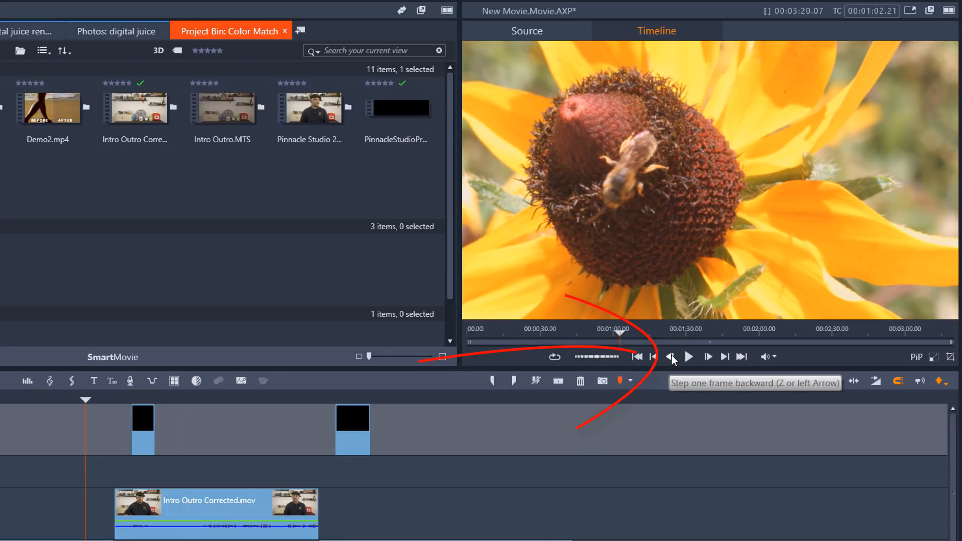
- Step a frame back and forward, jump to the next cut, and go to the movie's end
click(672, 357)
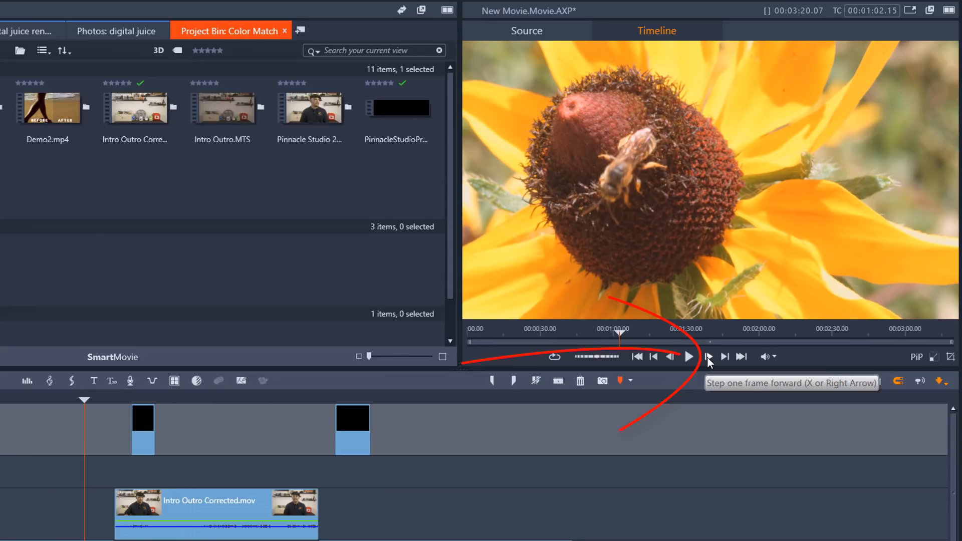
click(709, 356)
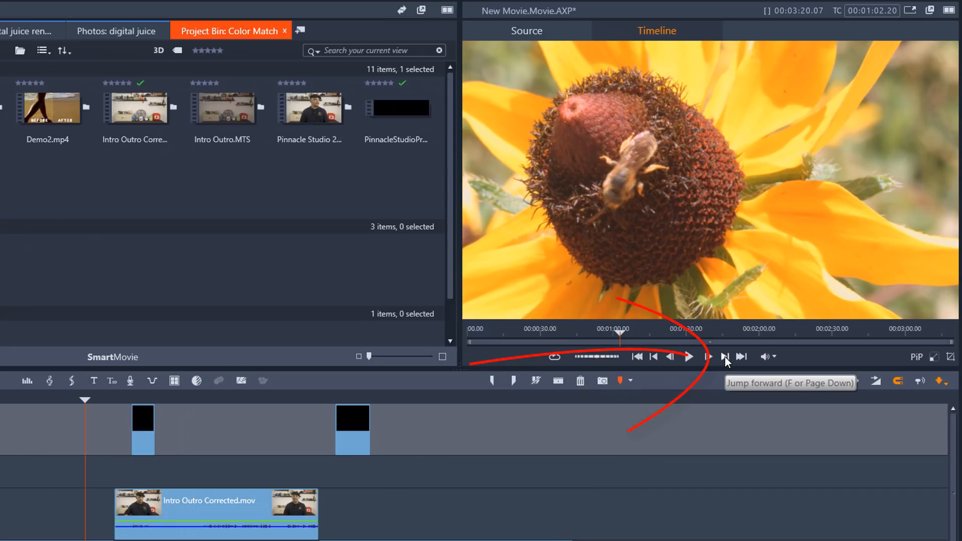
click(724, 357)
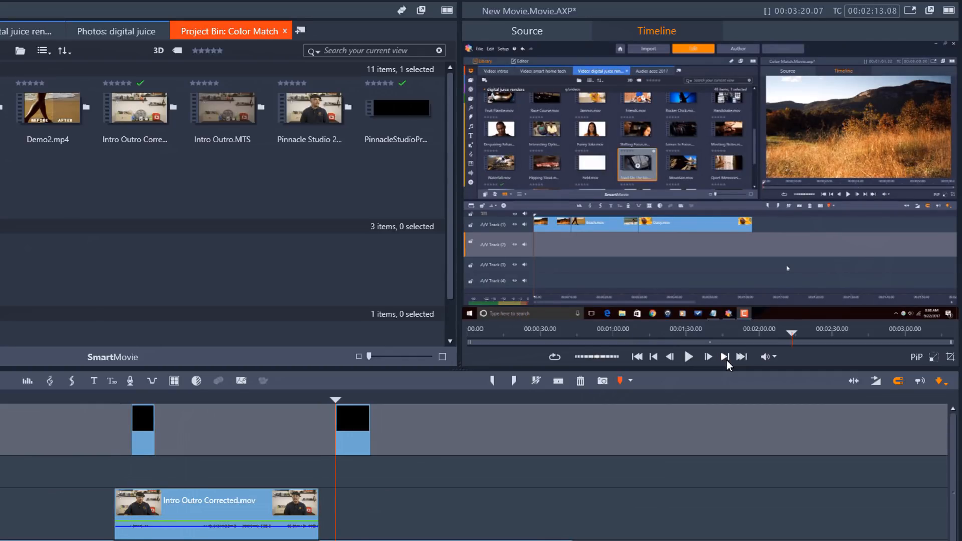
mouse_move(743, 356)
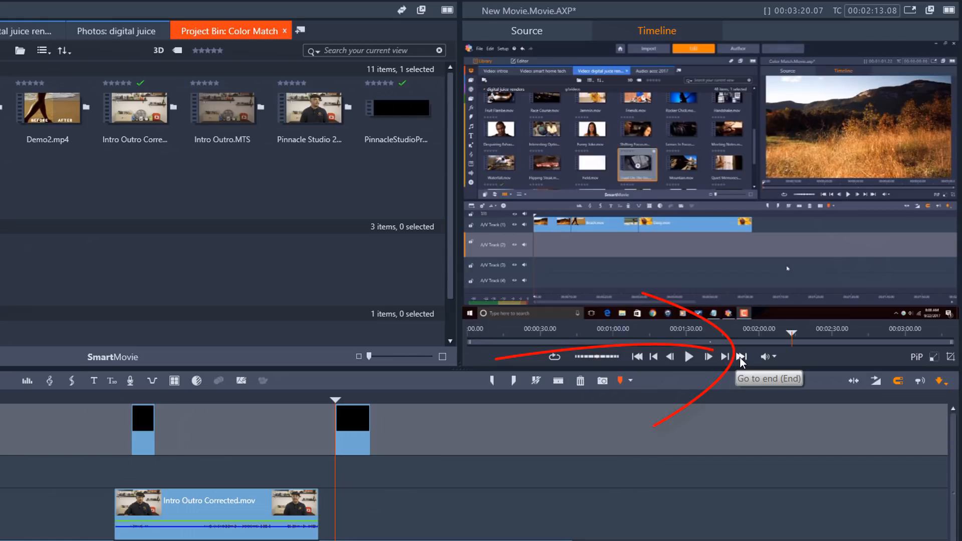
click(742, 356)
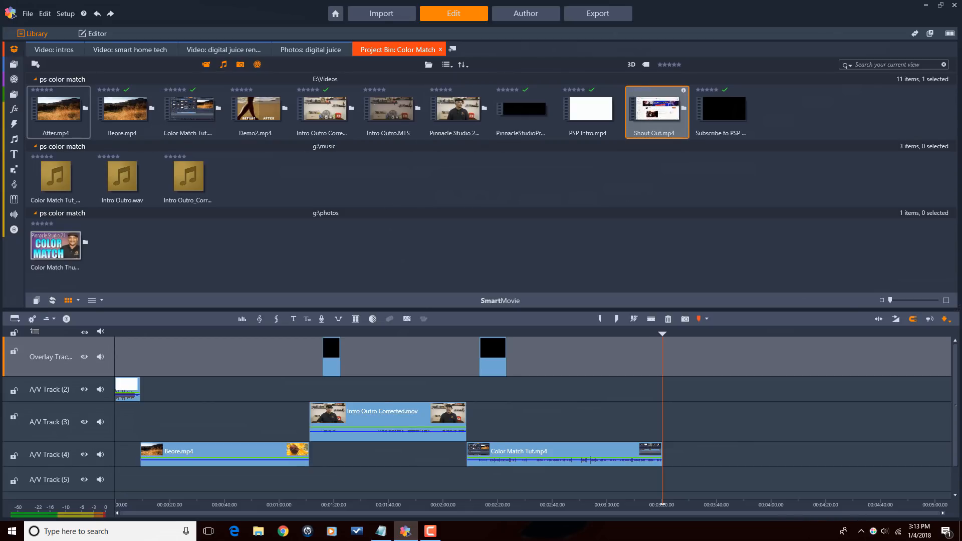
- Restore the preview player panel beside the library in the Edit workspace
double_click(656, 108)
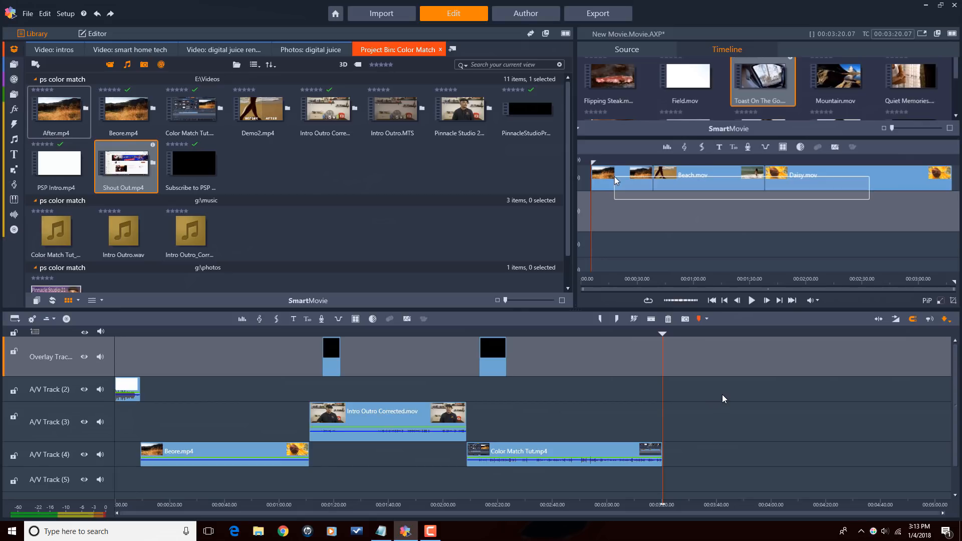
mouse_move(685, 319)
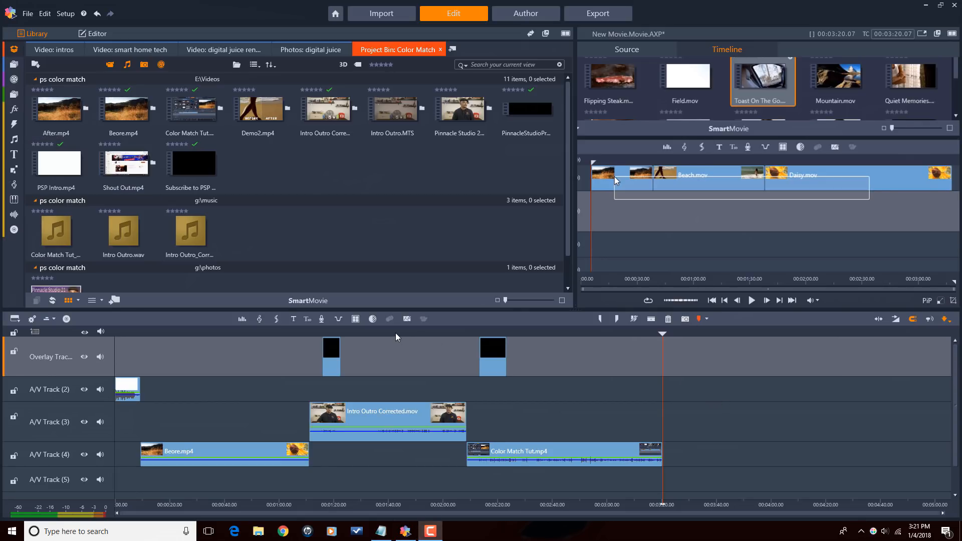
- Snapshot the frame at 1:42 into the library and place it on A/V Track 3
click(393, 332)
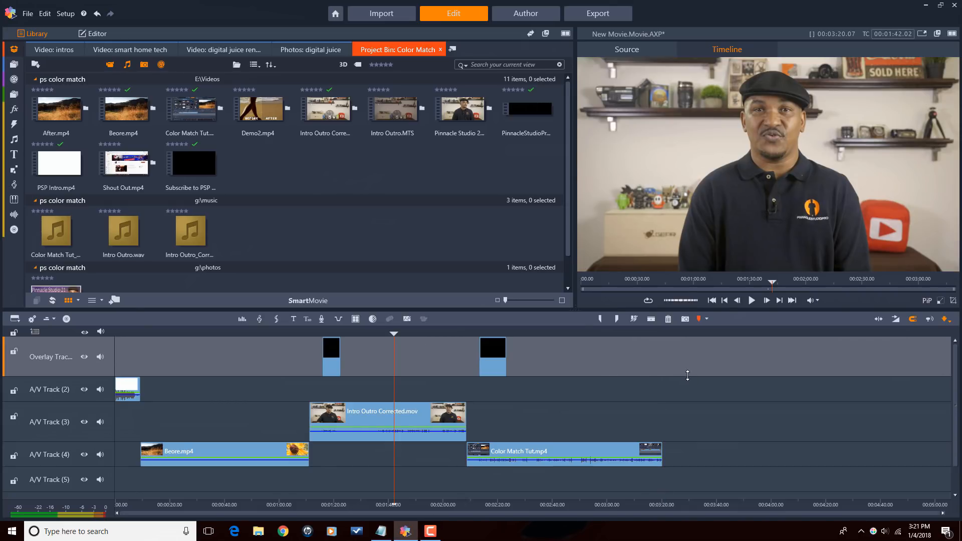
mouse_move(686, 319)
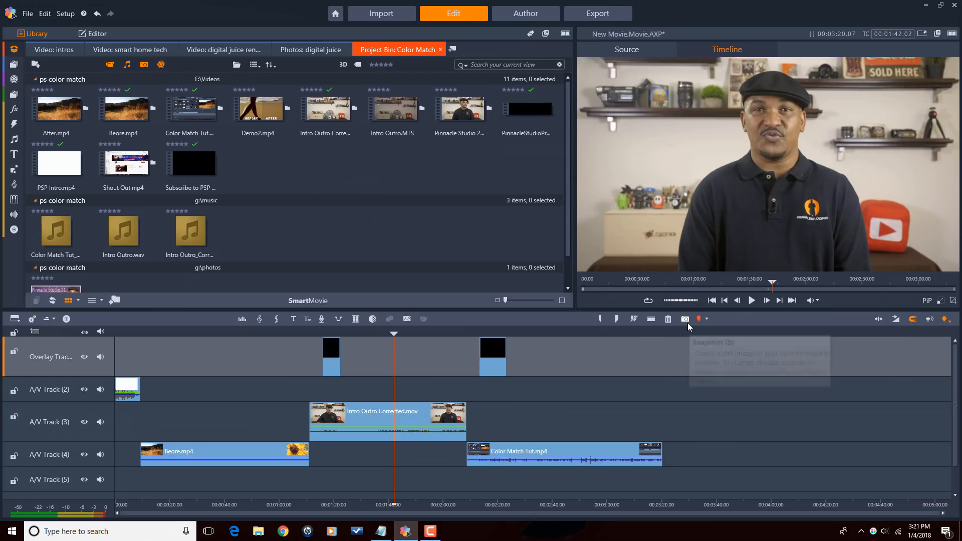
mouse_move(686, 319)
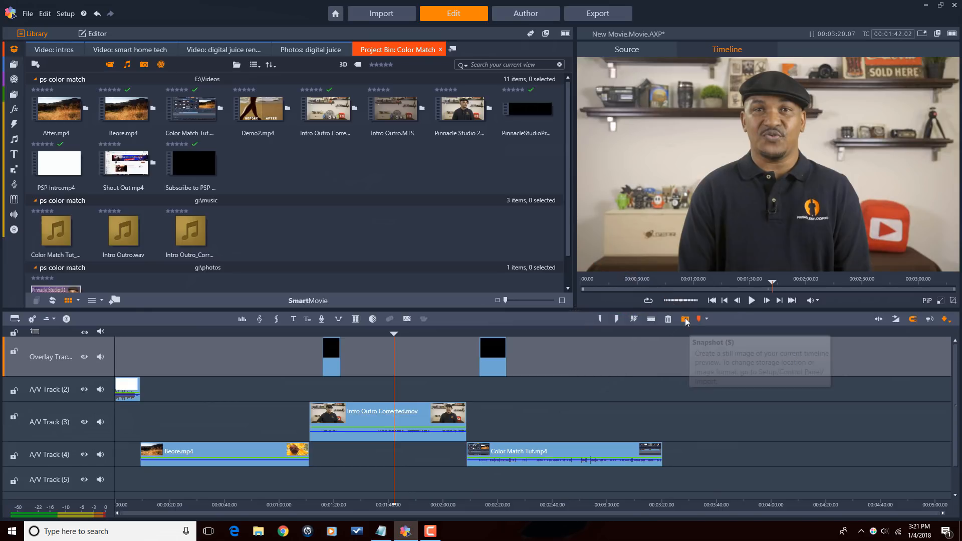
click(685, 319)
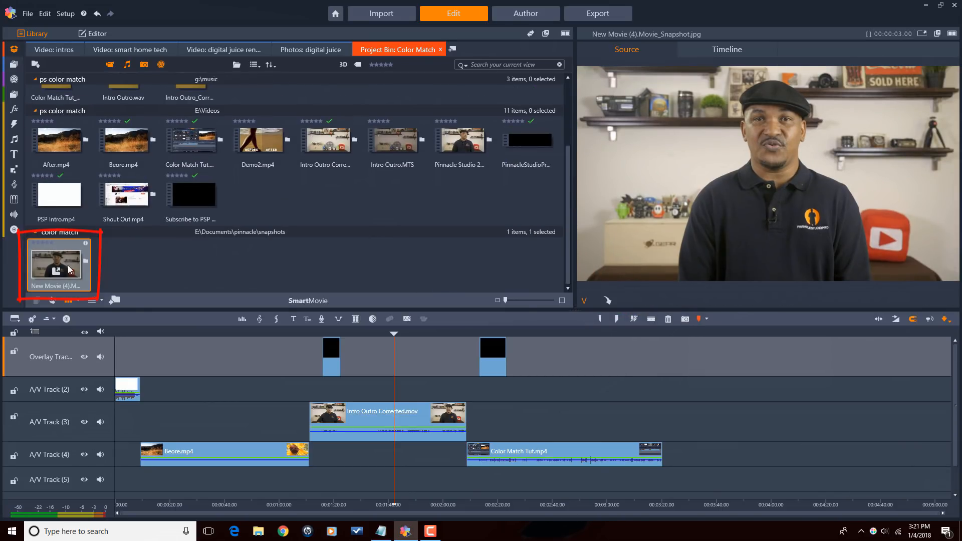
mouse_move(72, 264)
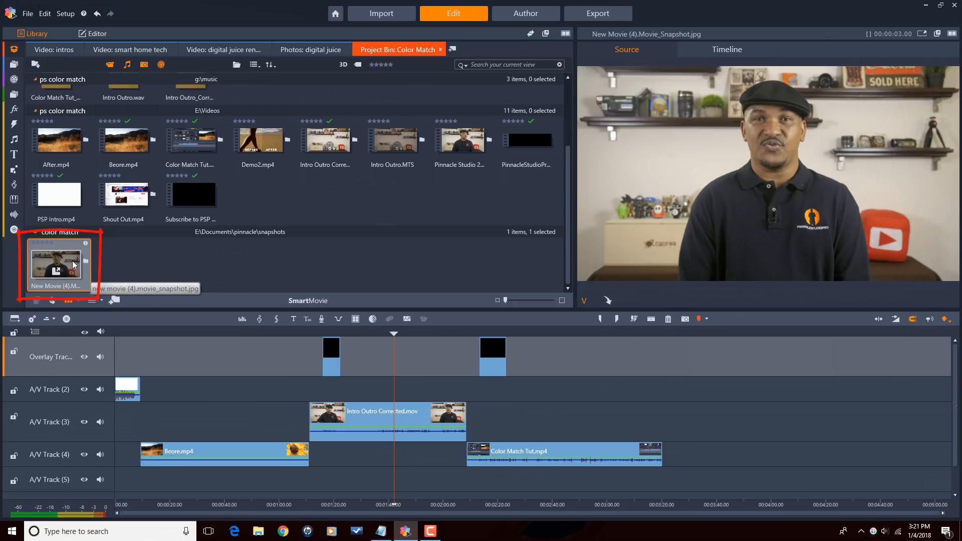
right_click(74, 264)
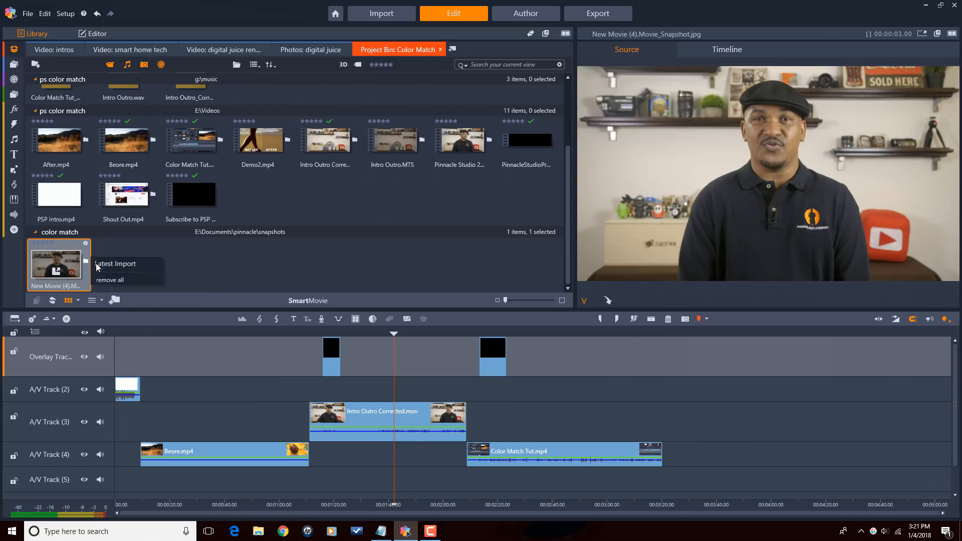
click(69, 257)
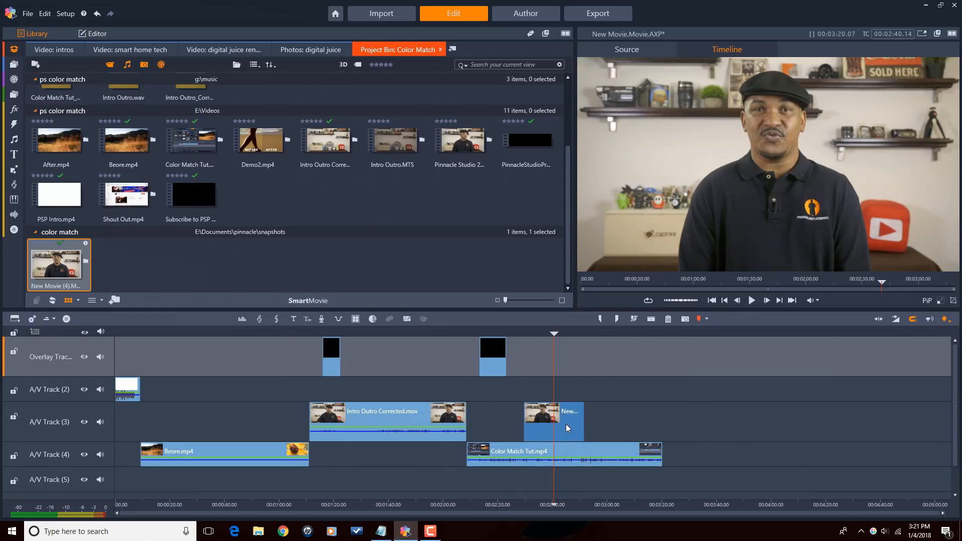
mouse_move(668, 319)
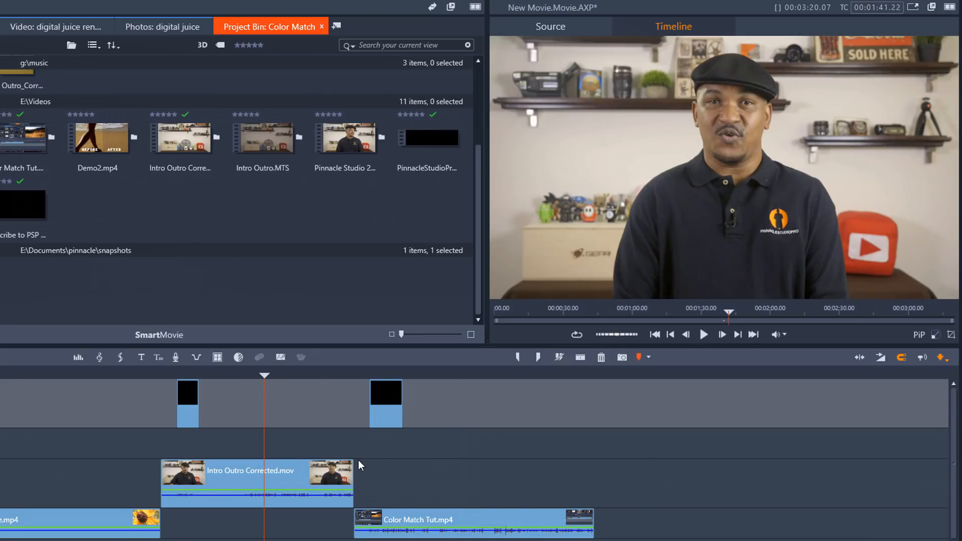
mouse_move(358, 464)
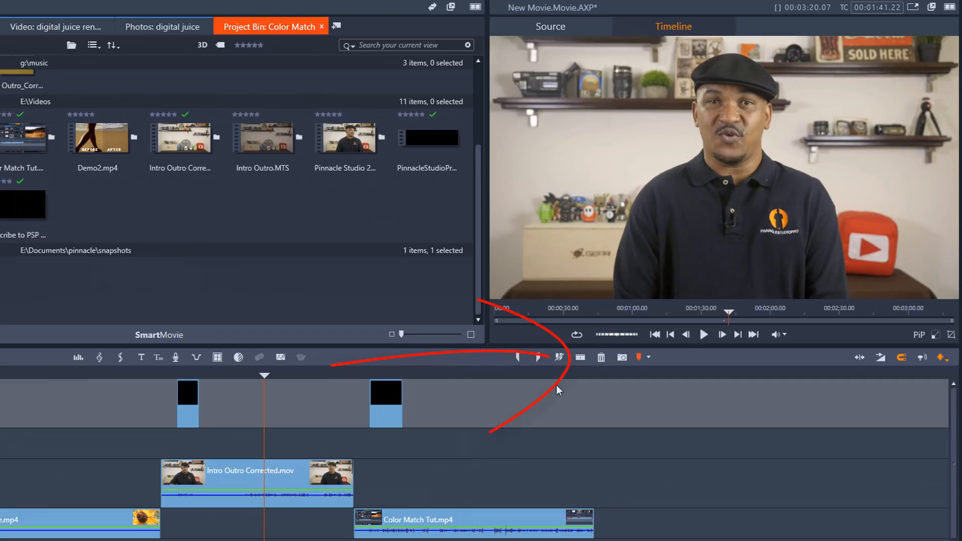
mouse_move(581, 358)
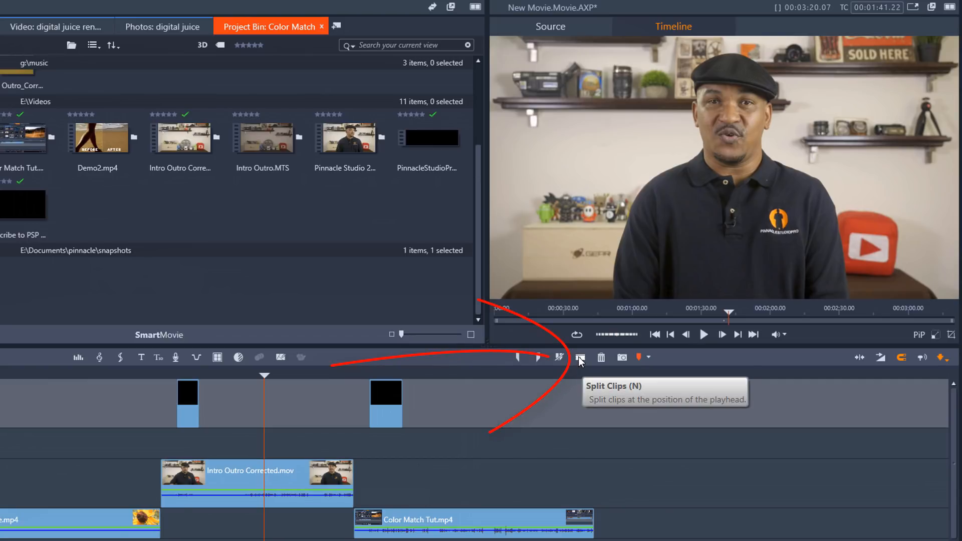
- Split Intro Outro Corrected.mov at the playhead into separate segments on A/V Track 3
click(581, 357)
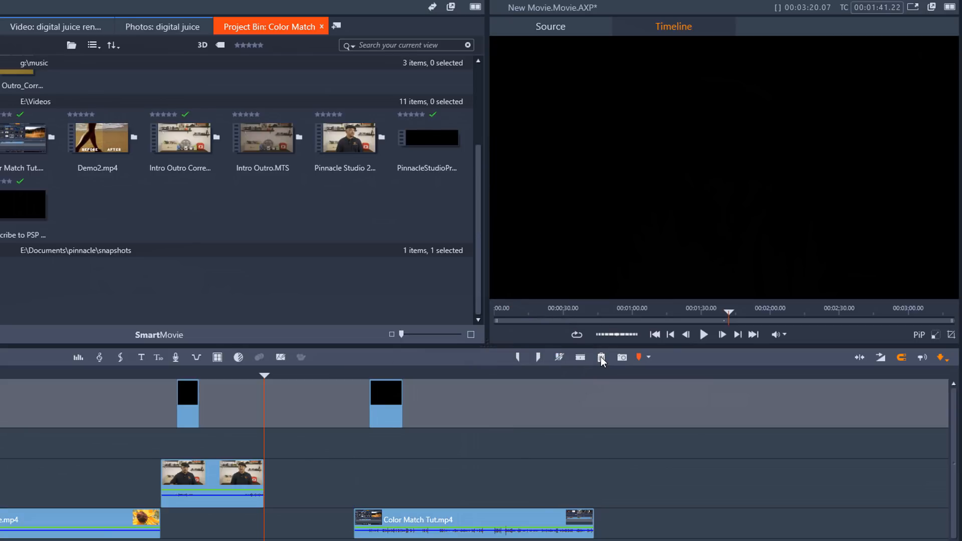
mouse_move(602, 361)
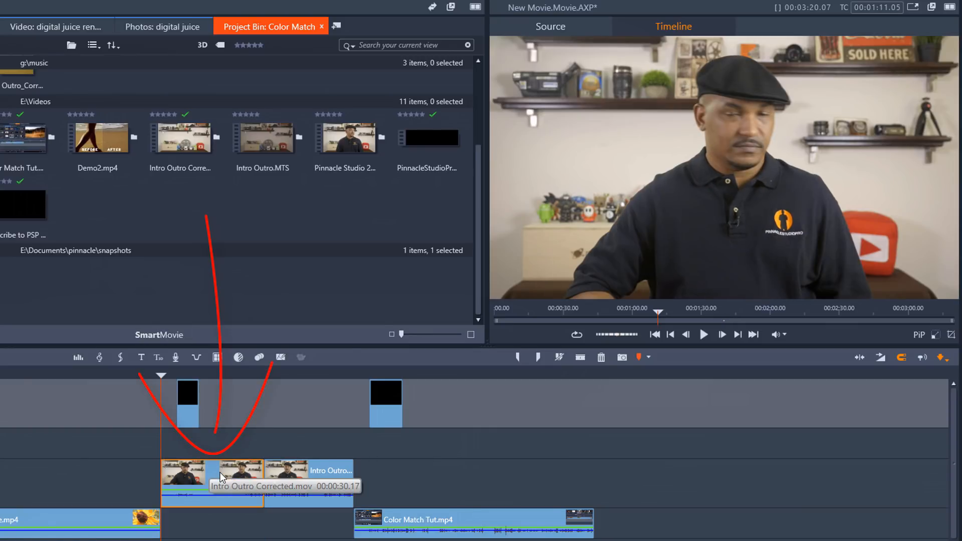
mouse_move(580, 469)
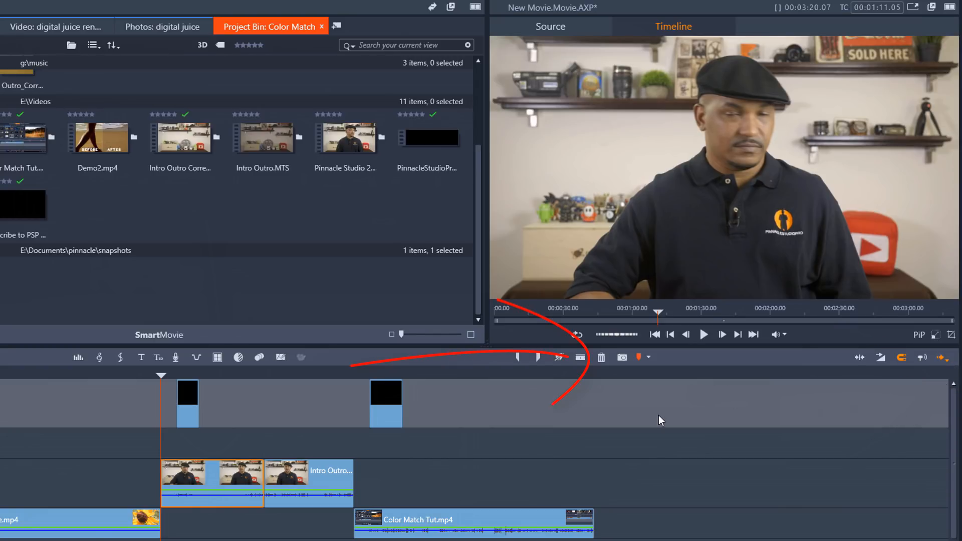
mouse_move(600, 357)
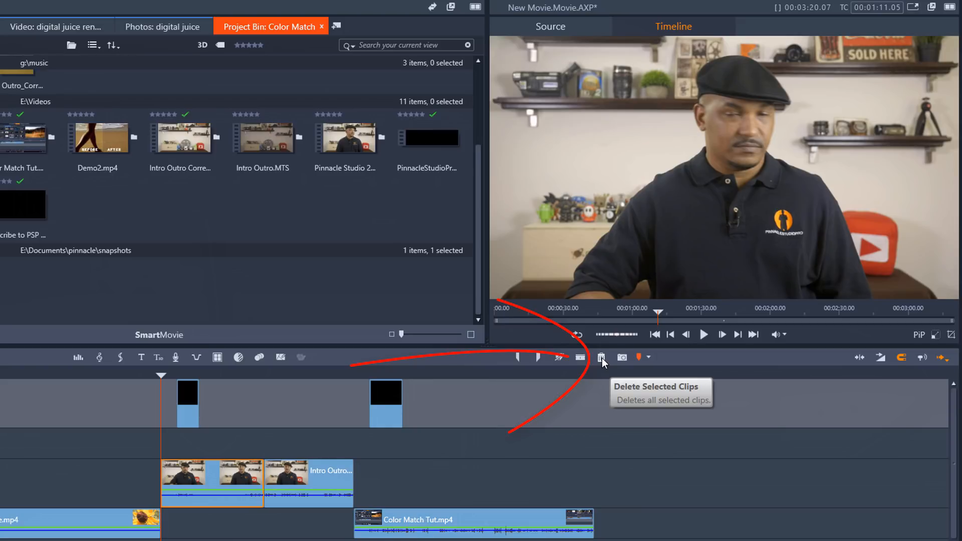
click(601, 357)
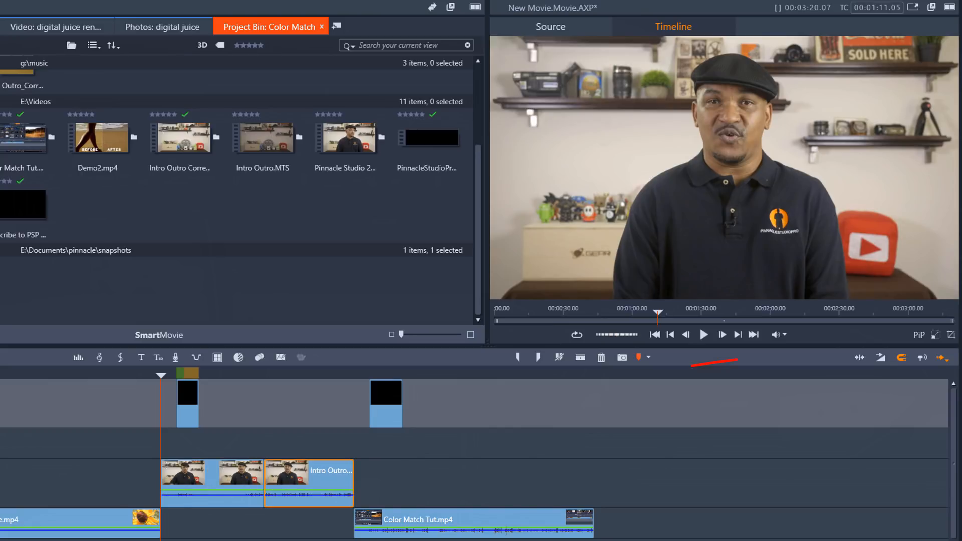
click(945, 357)
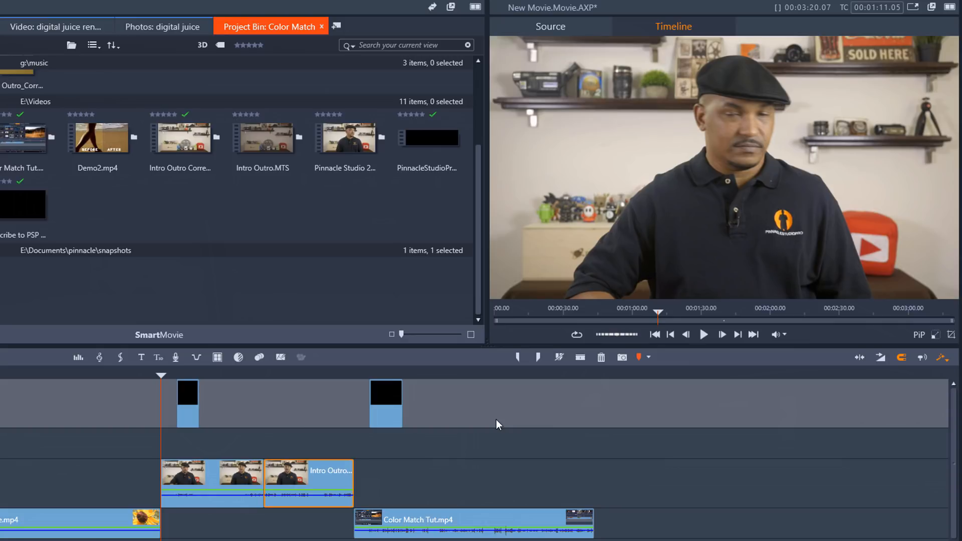
mouse_move(228, 471)
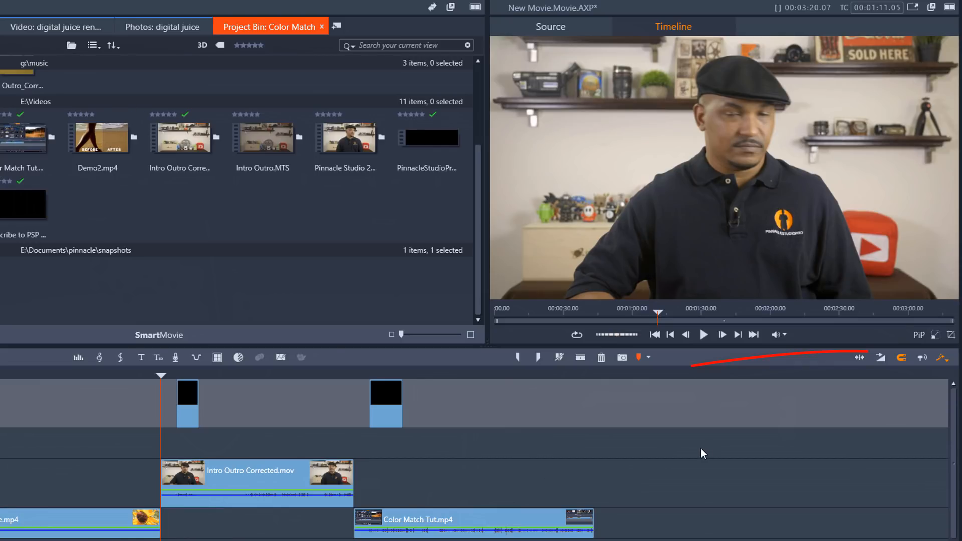
click(941, 358)
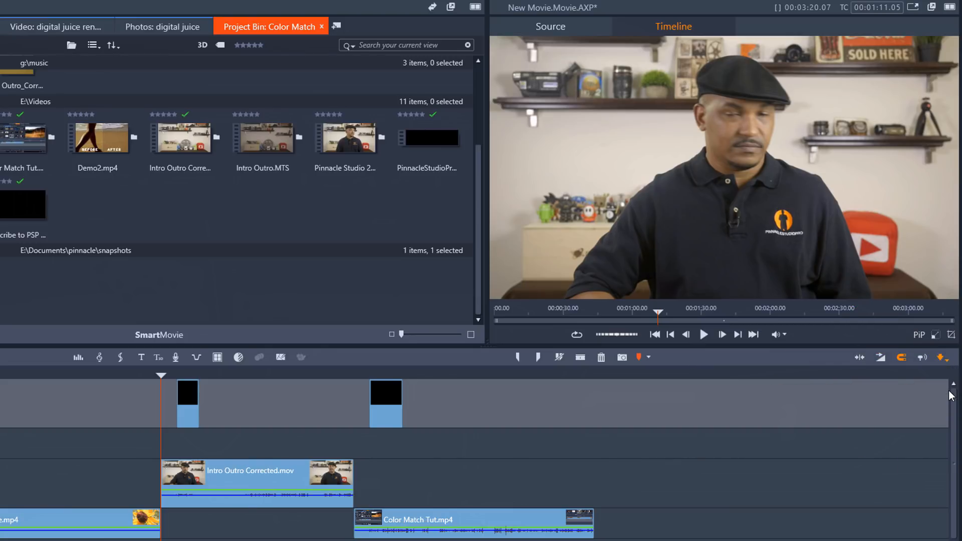
mouse_move(770, 419)
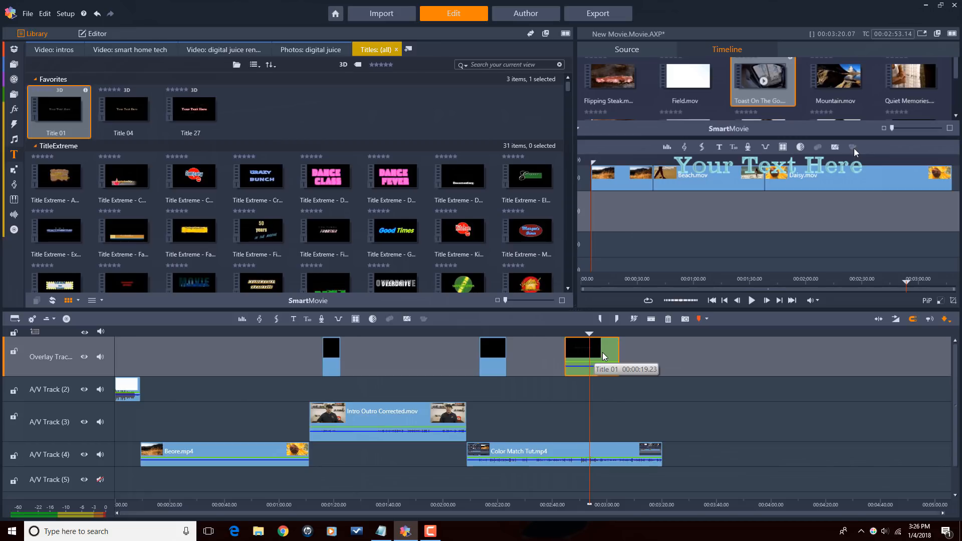
- Review Title 01 in the Title Editor and remove it from the Overlay Track
double_click(593, 356)
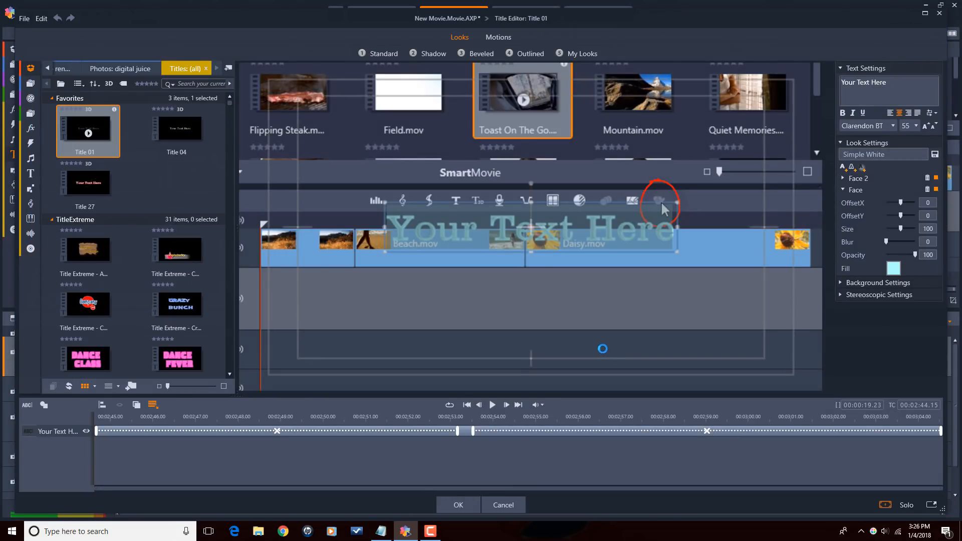
mouse_move(627, 332)
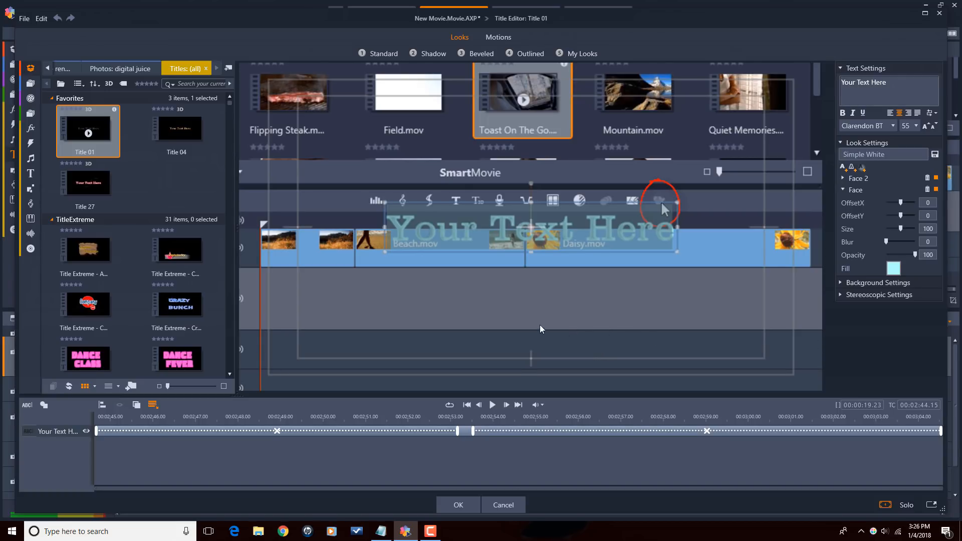
mouse_move(880, 121)
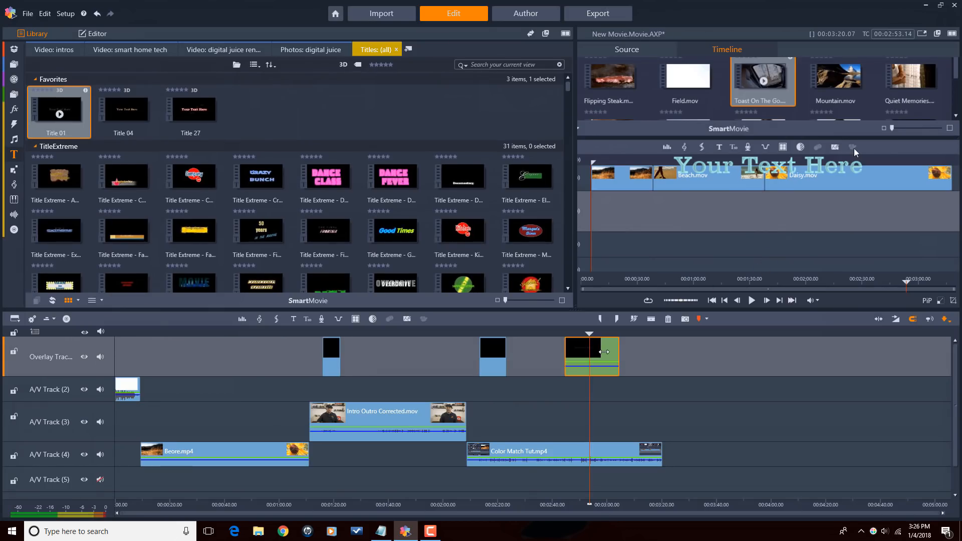
right_click(604, 356)
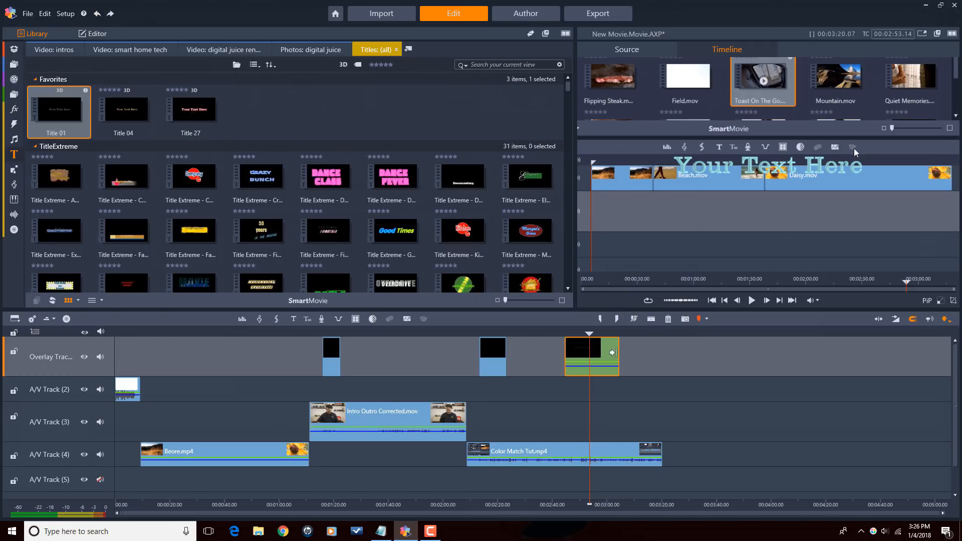
mouse_move(668, 319)
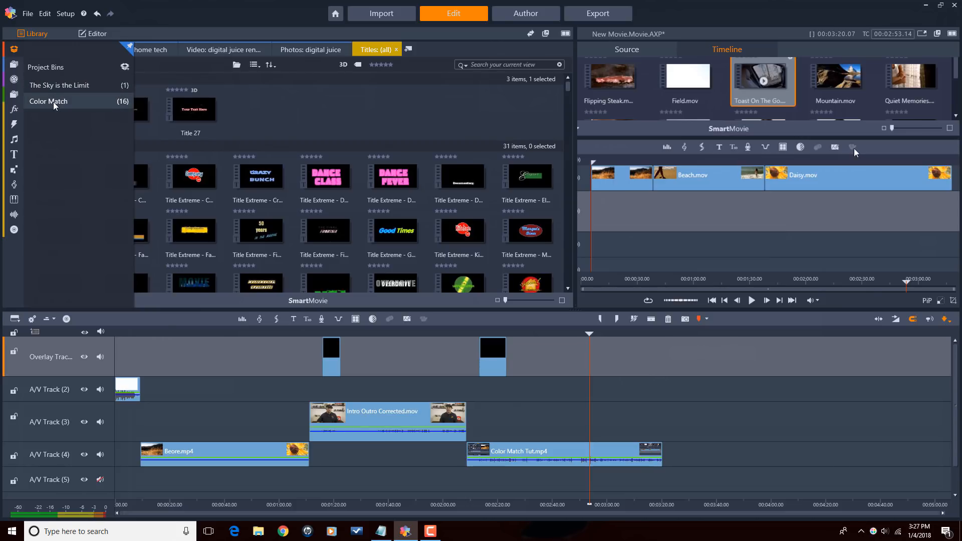
- From the Color Match bin, put After.mp4 on A/V Track 3 and Demo2.mp4 on A/V Track 4
click(49, 101)
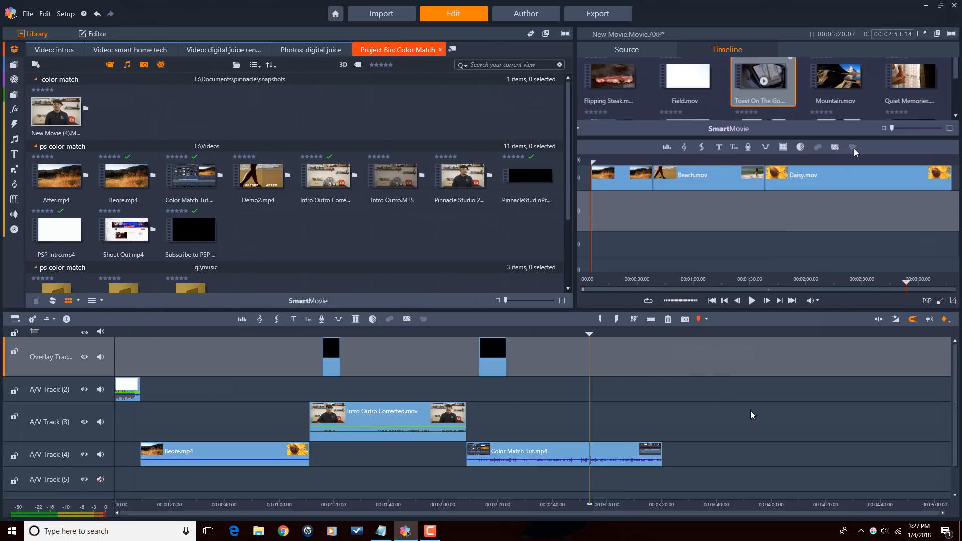
mouse_move(753, 401)
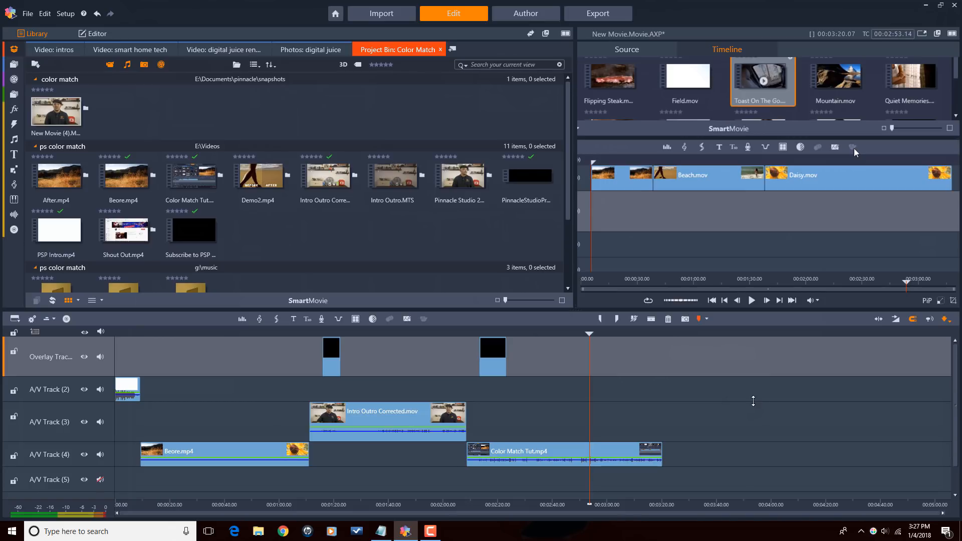
mouse_move(208, 225)
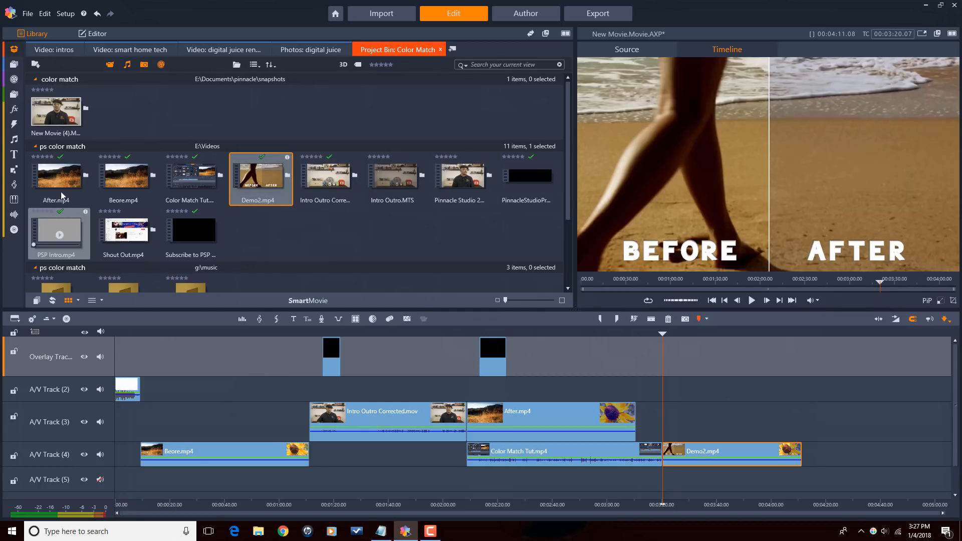
click(13, 125)
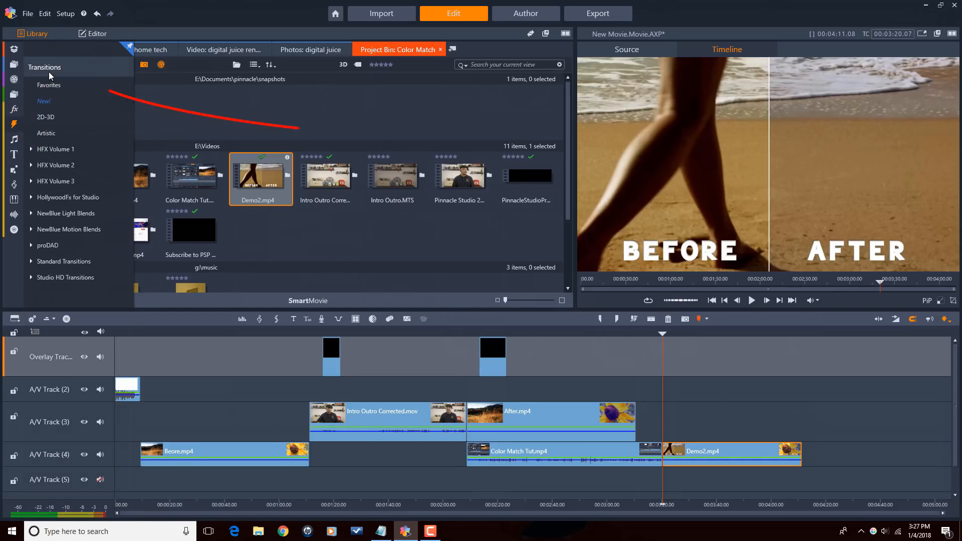
- Add a Fade in transition to the start of the first lower-third clip on the Overlay Track
click(45, 67)
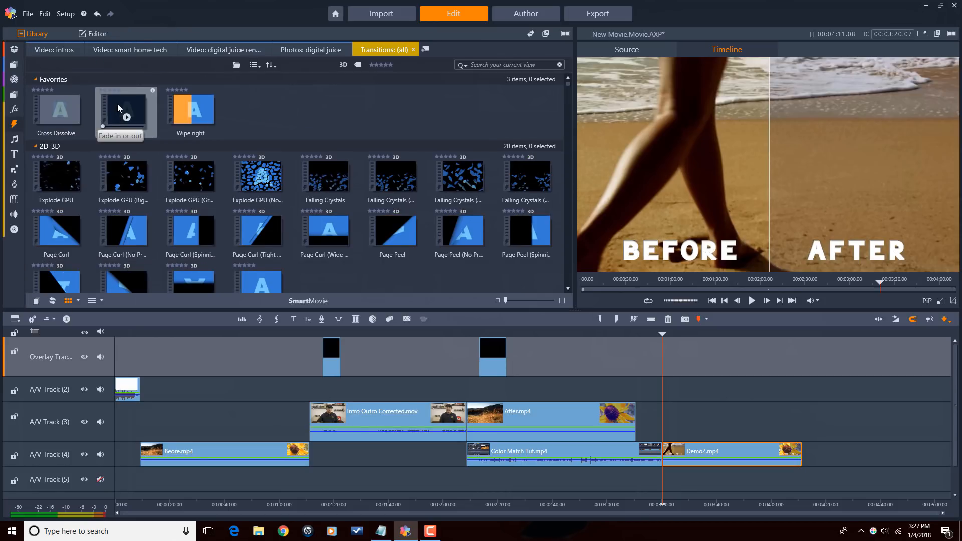
click(318, 412)
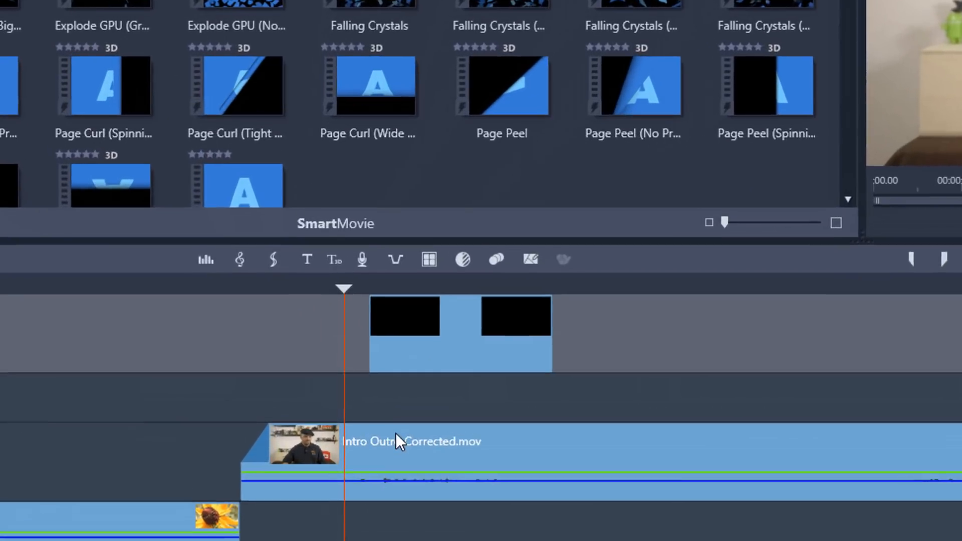
mouse_move(384, 300)
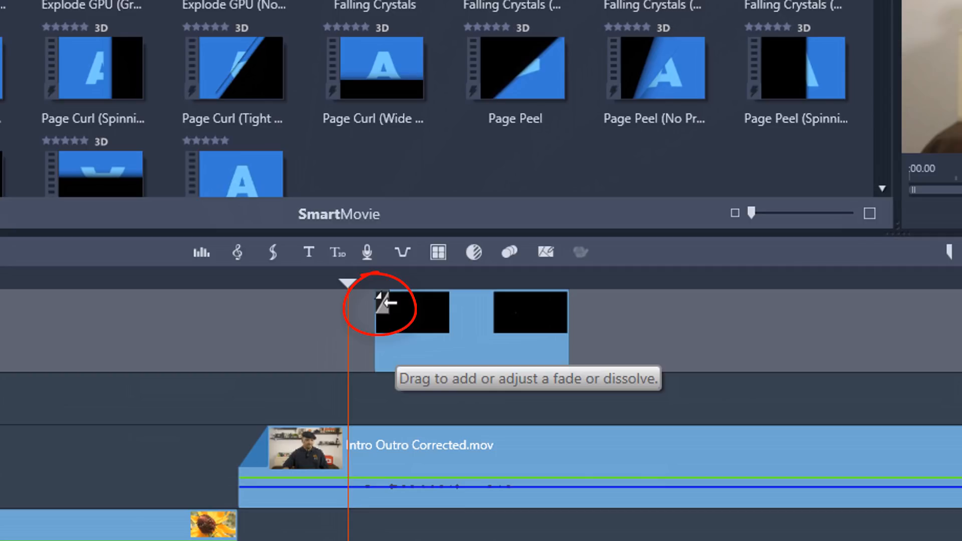
drag(381, 313, 436, 332)
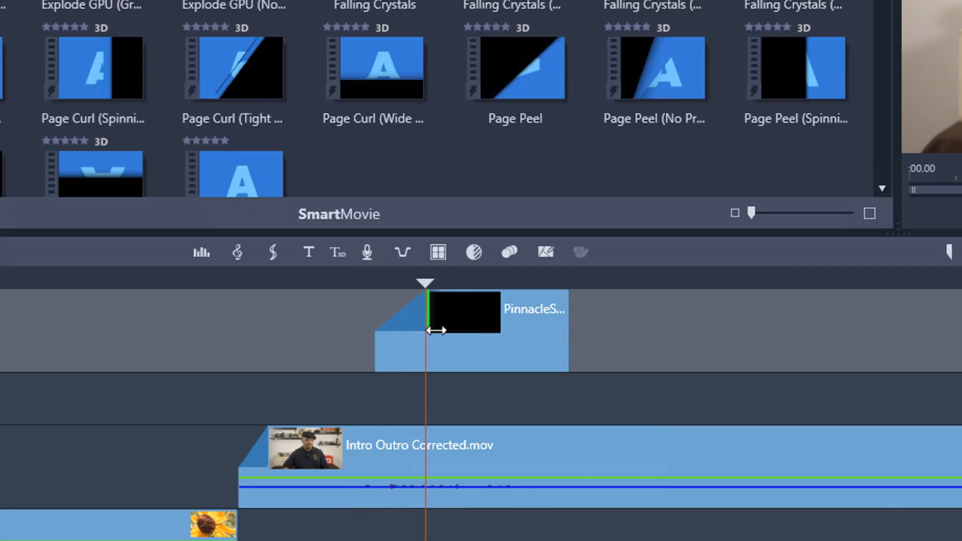
click(471, 332)
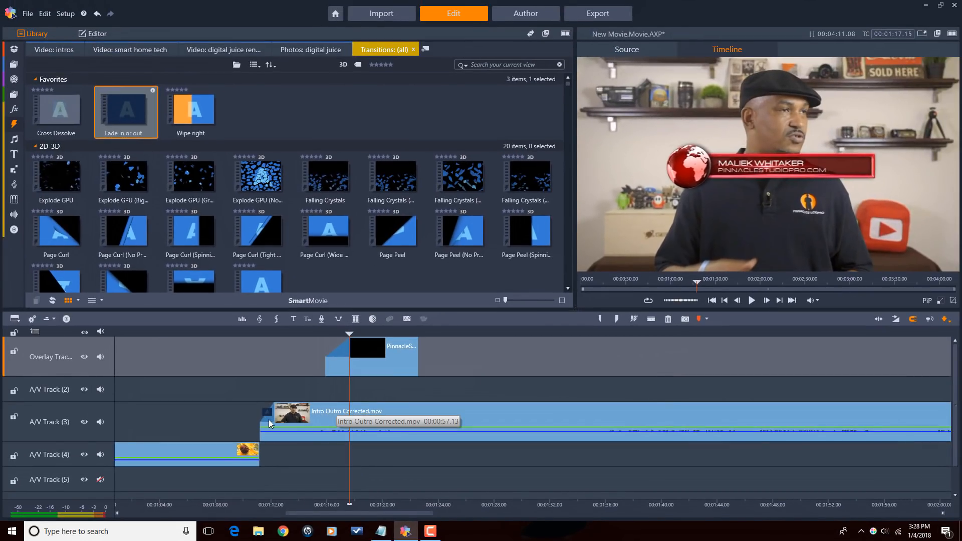
- Select all clips and ripple the lower third's fade transition to every one of them
right_click(269, 423)
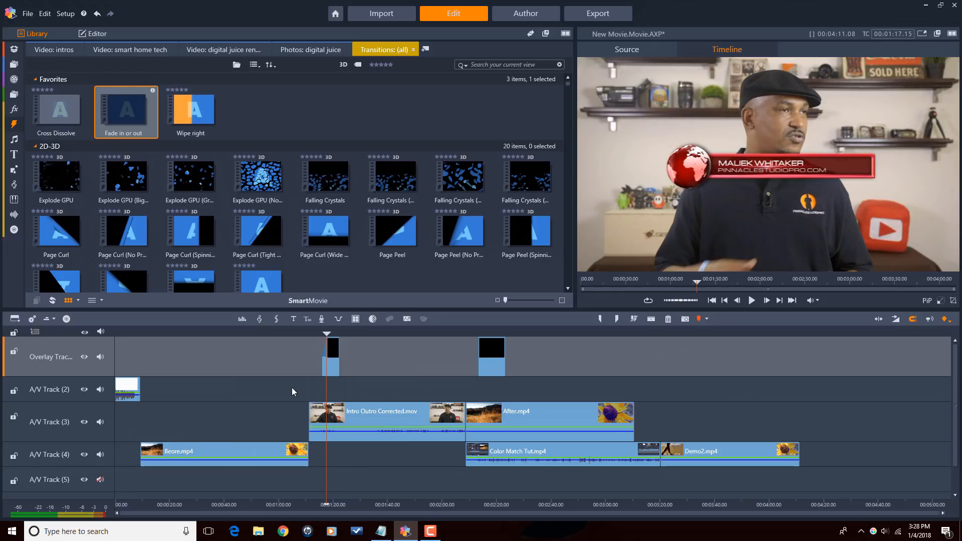
key(ctrl+a)
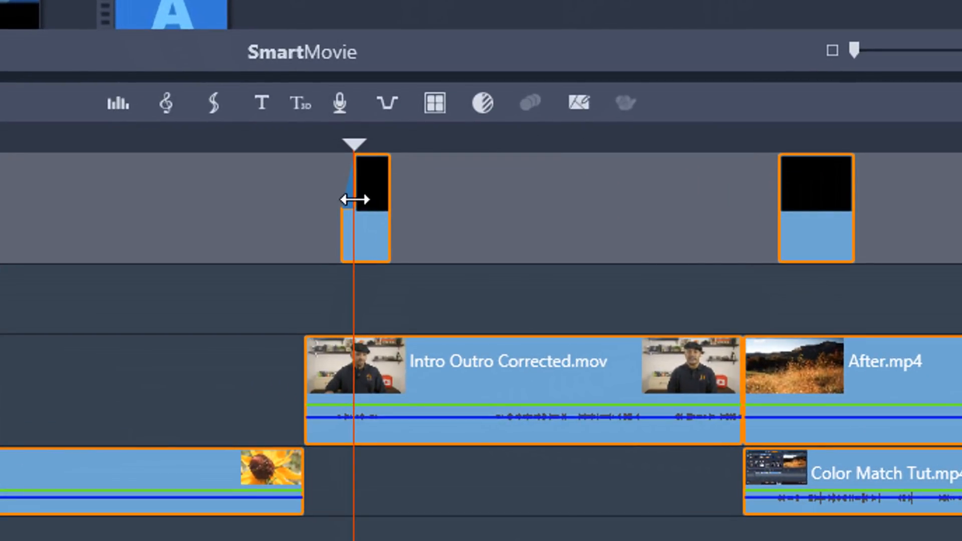
mouse_move(353, 205)
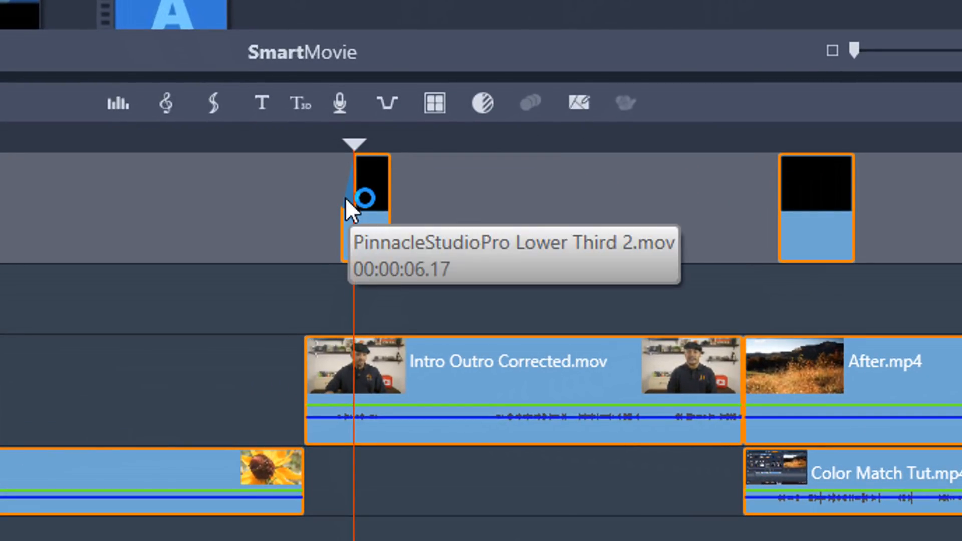
right_click(368, 199)
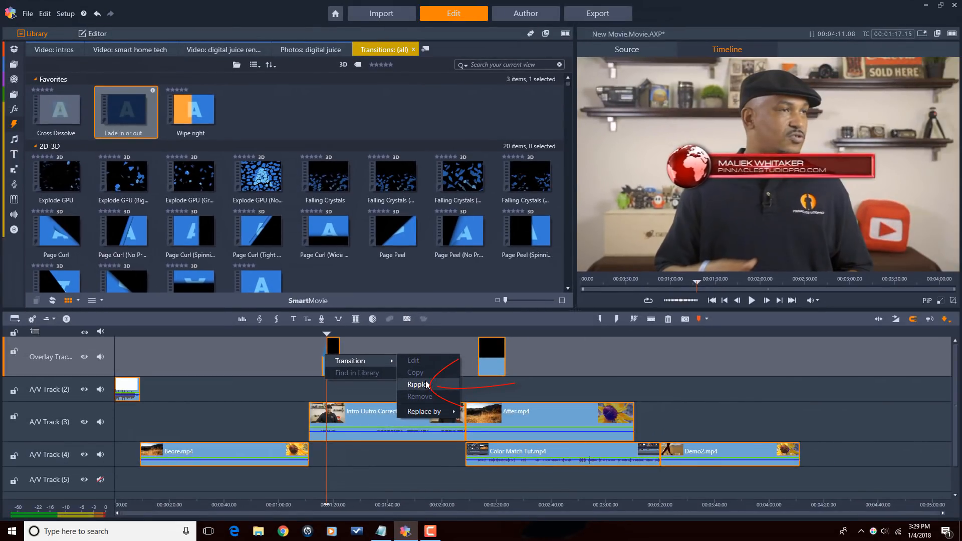
click(418, 384)
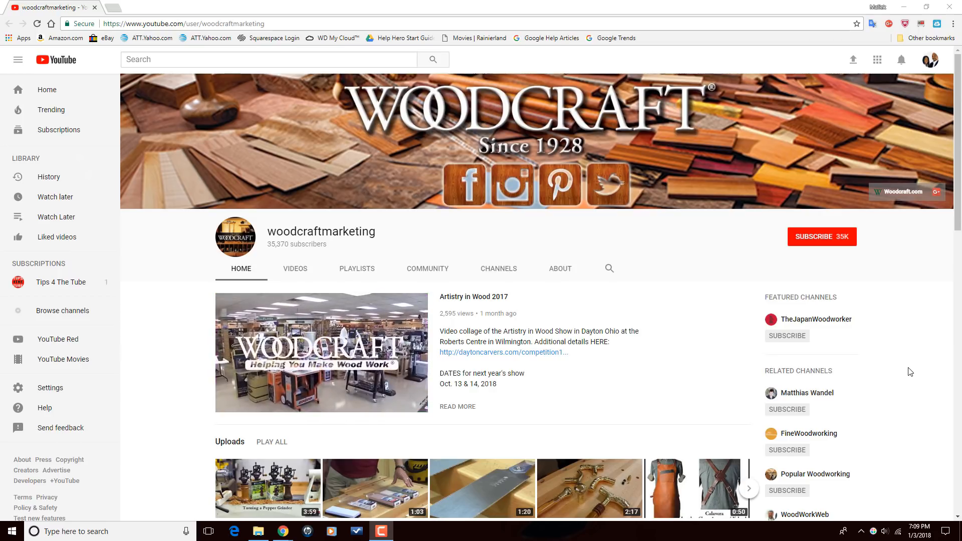
- Show the woodcraftmarketing channel's Videos tab and browse its uploads
scroll(down, 3)
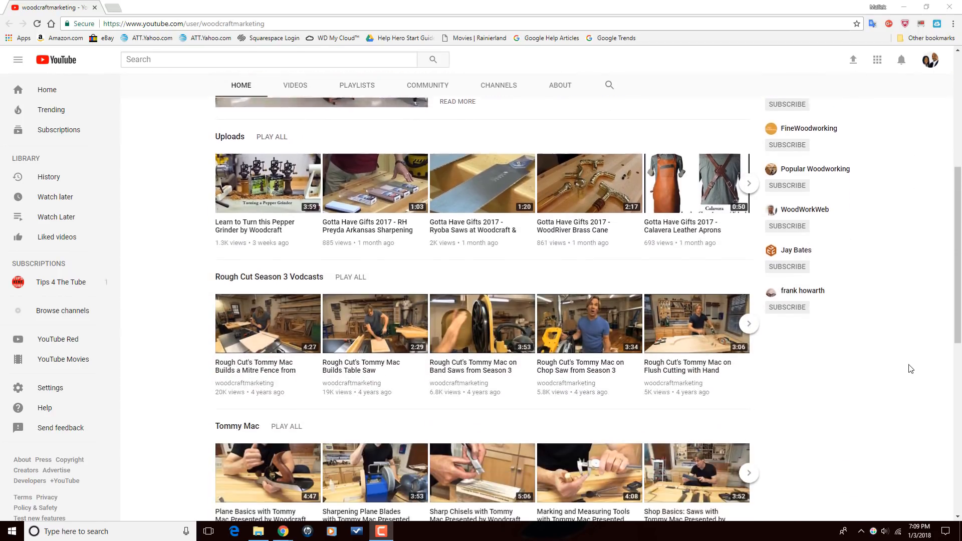
scroll(down, 3)
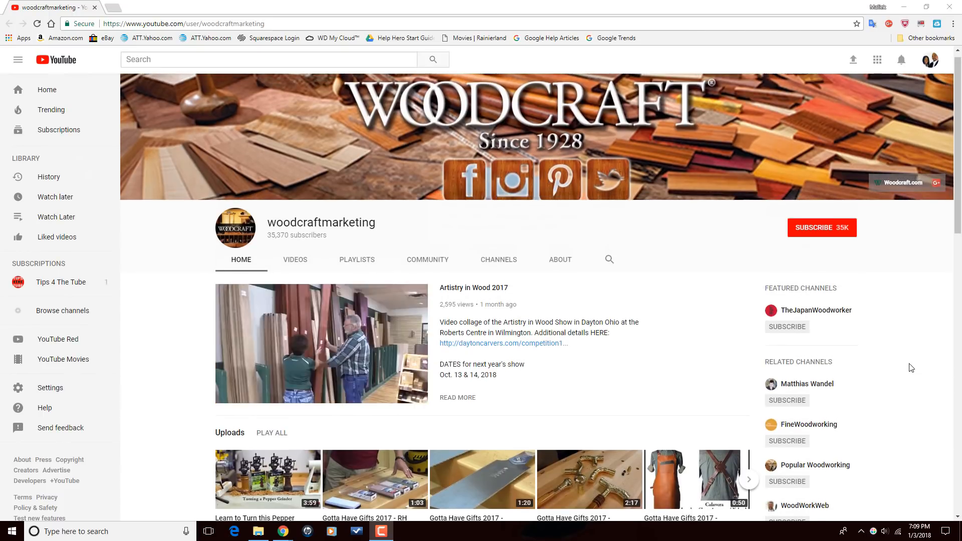
click(295, 259)
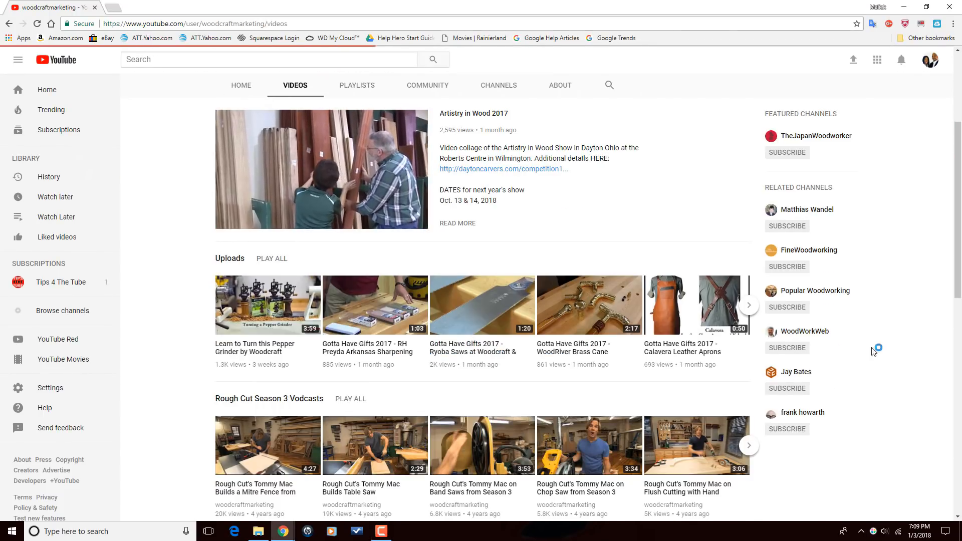
scroll(down, 3)
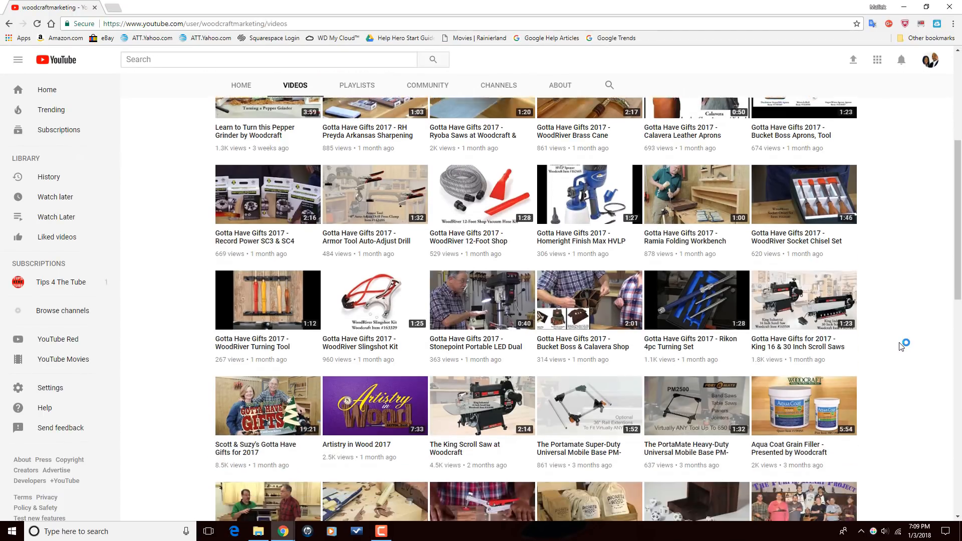